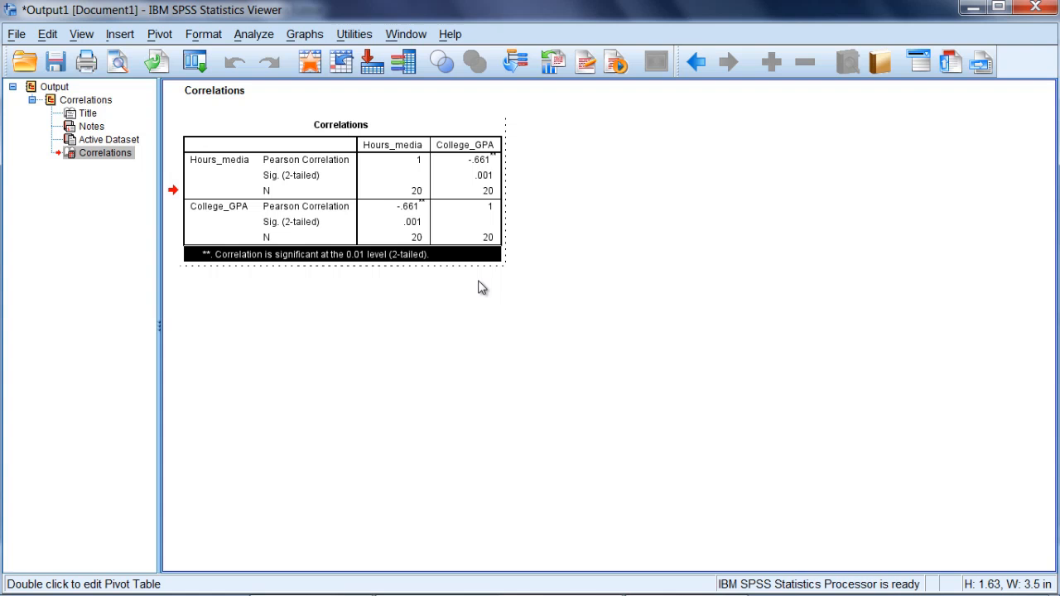
mouse_move(223, 218)
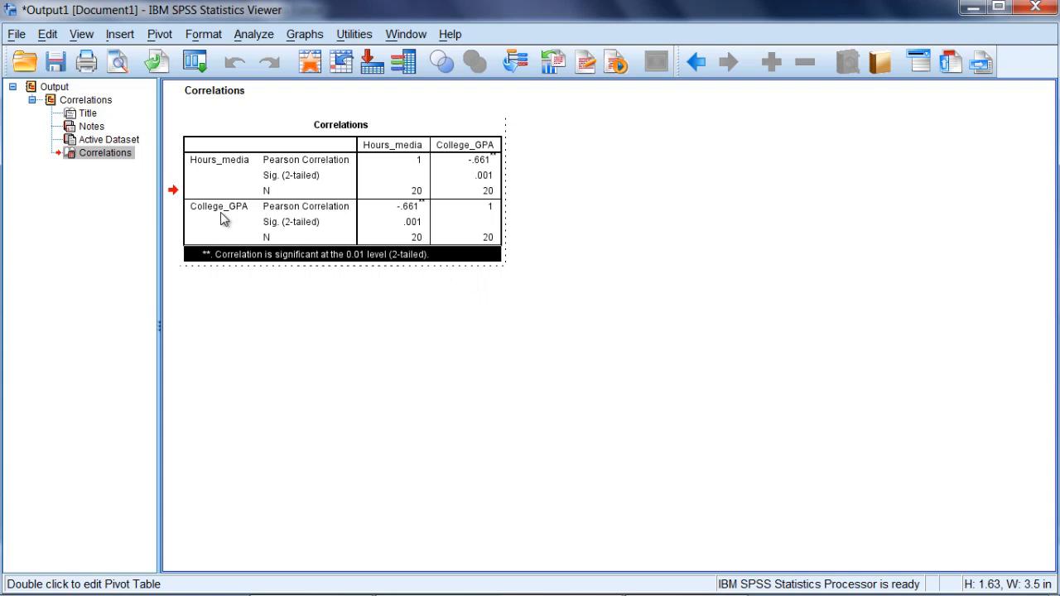
mouse_move(391, 209)
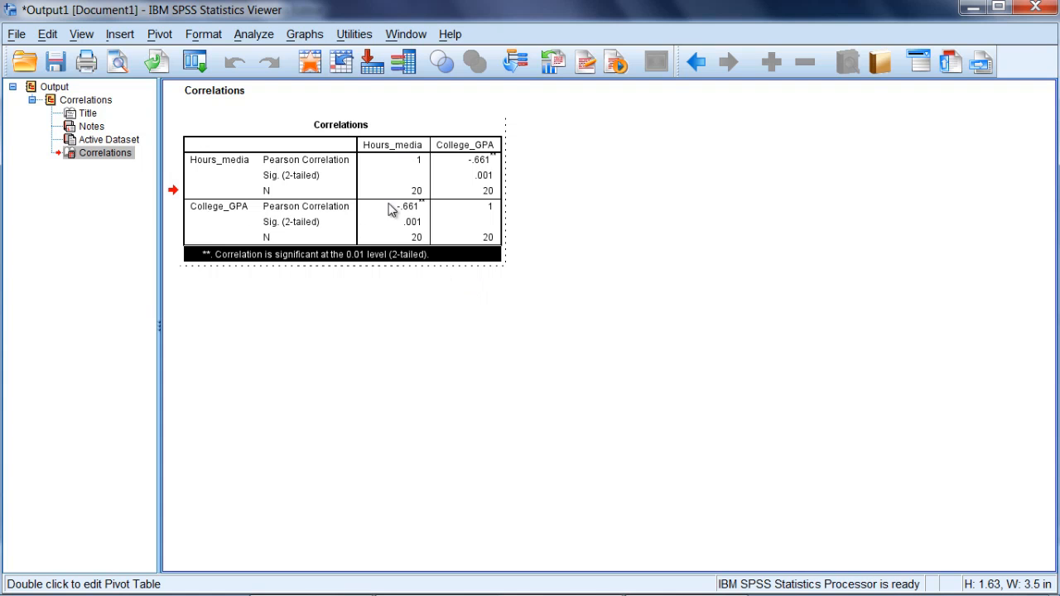
Step: Start a Scatter/Dot chart from the Graphs menu, with Simple Scatter as the chosen type
click(214, 89)
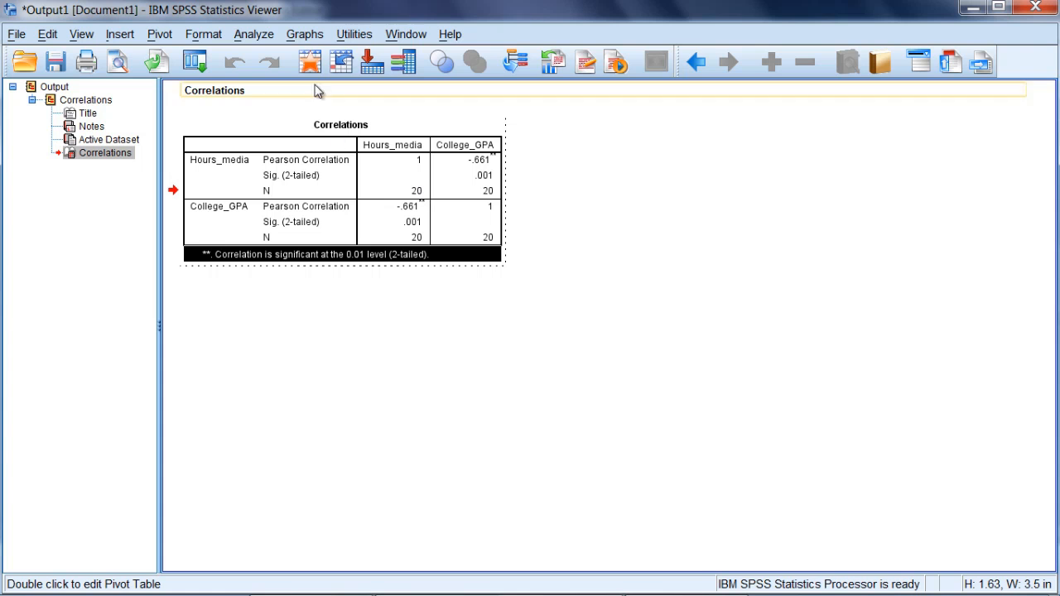
click(304, 33)
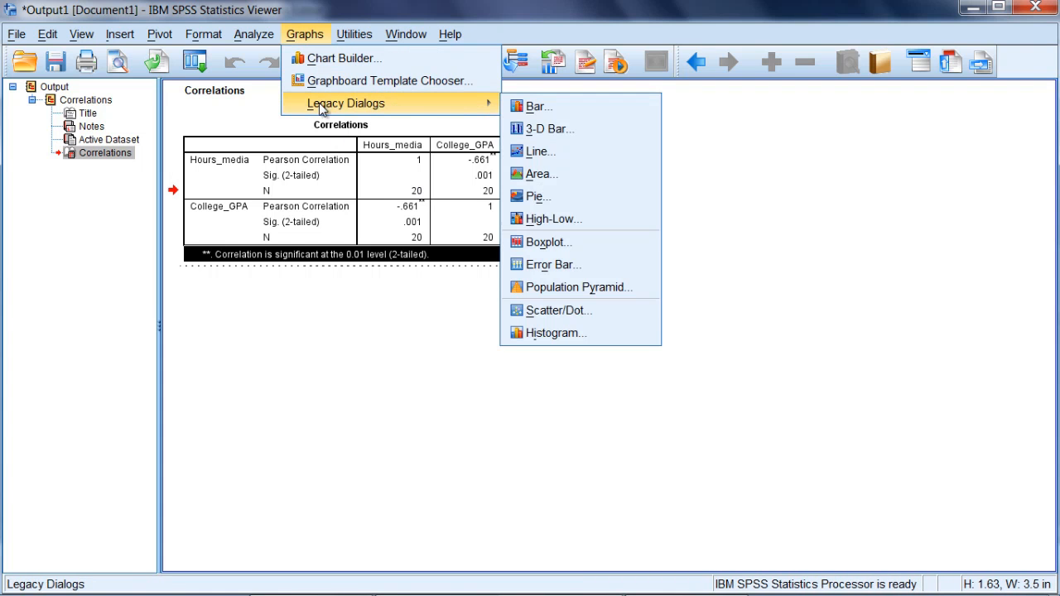
mouse_move(484, 109)
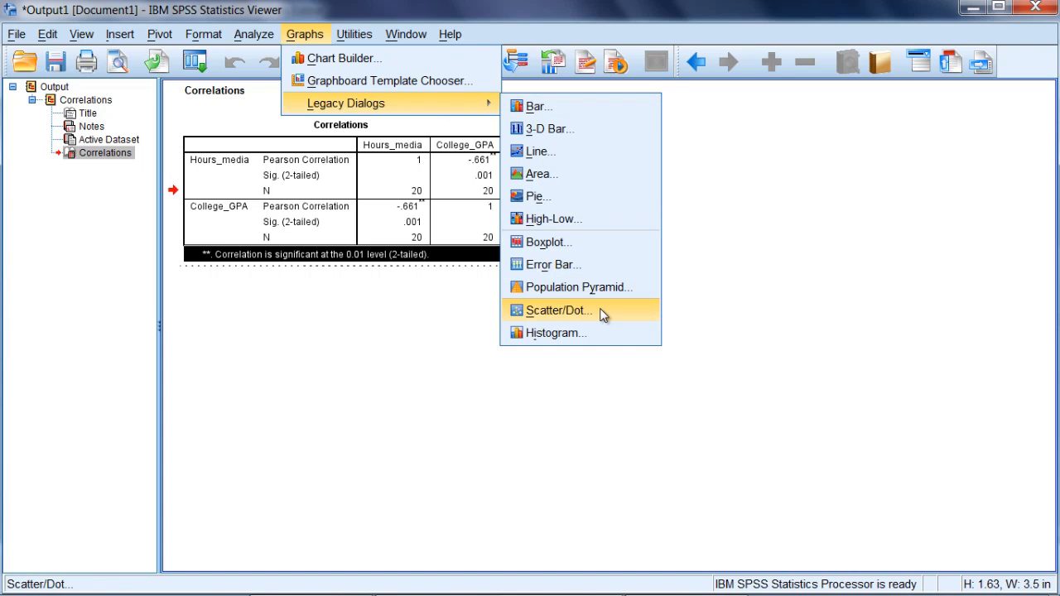
click(556, 309)
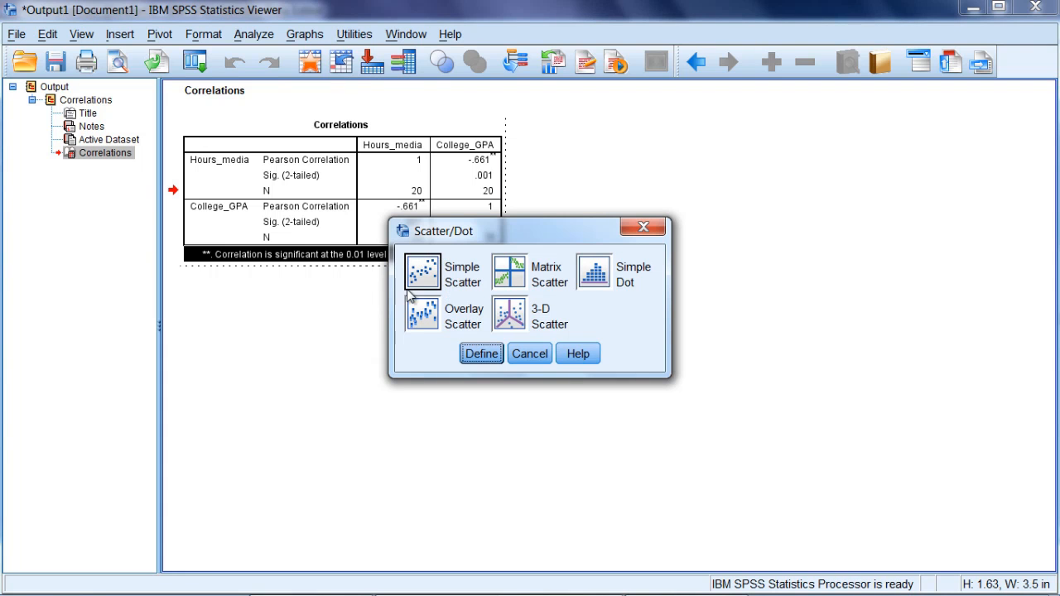
mouse_move(411, 300)
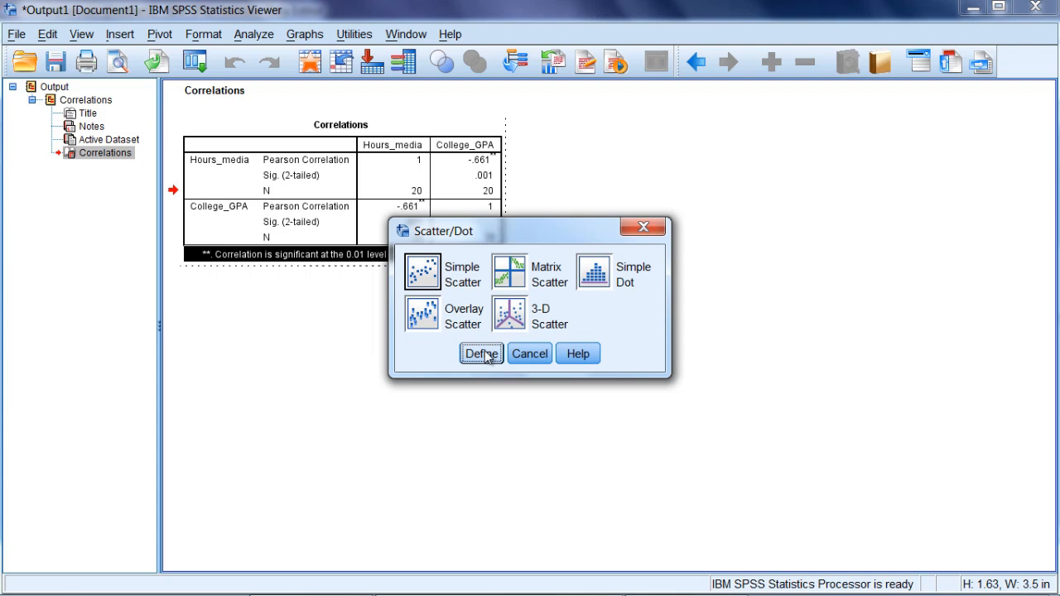
Step: Define the simple scatterplot with College_GPA on the Y axis and Hours_media on the X axis and run it
click(480, 354)
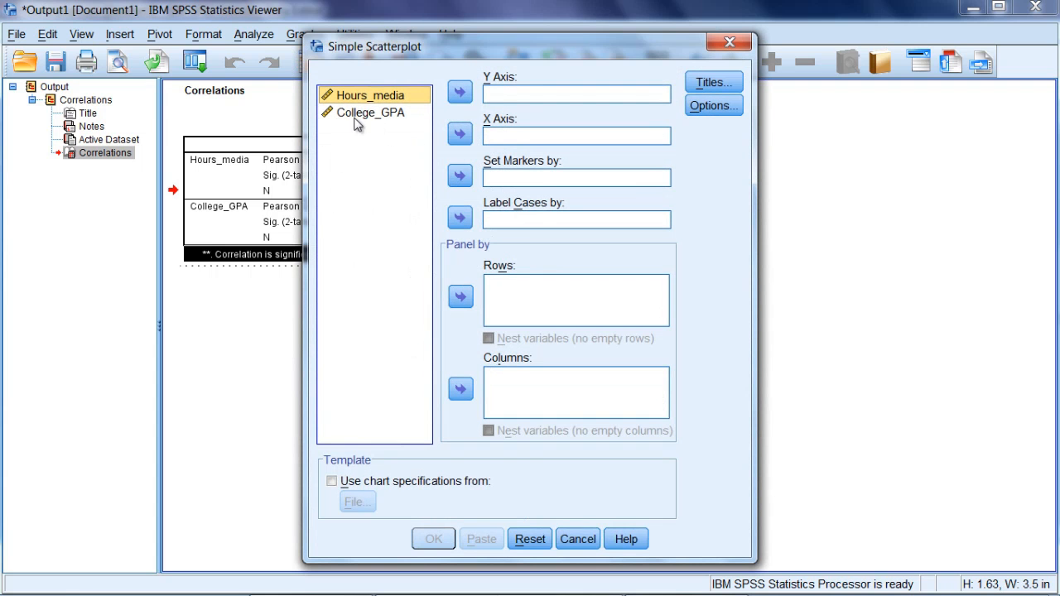
click(460, 93)
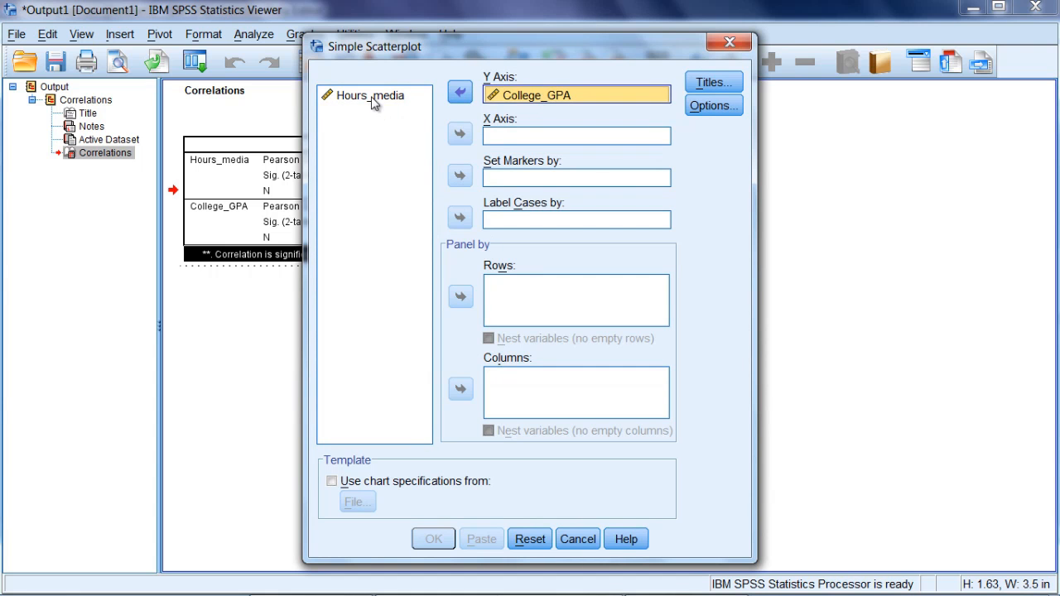
click(461, 134)
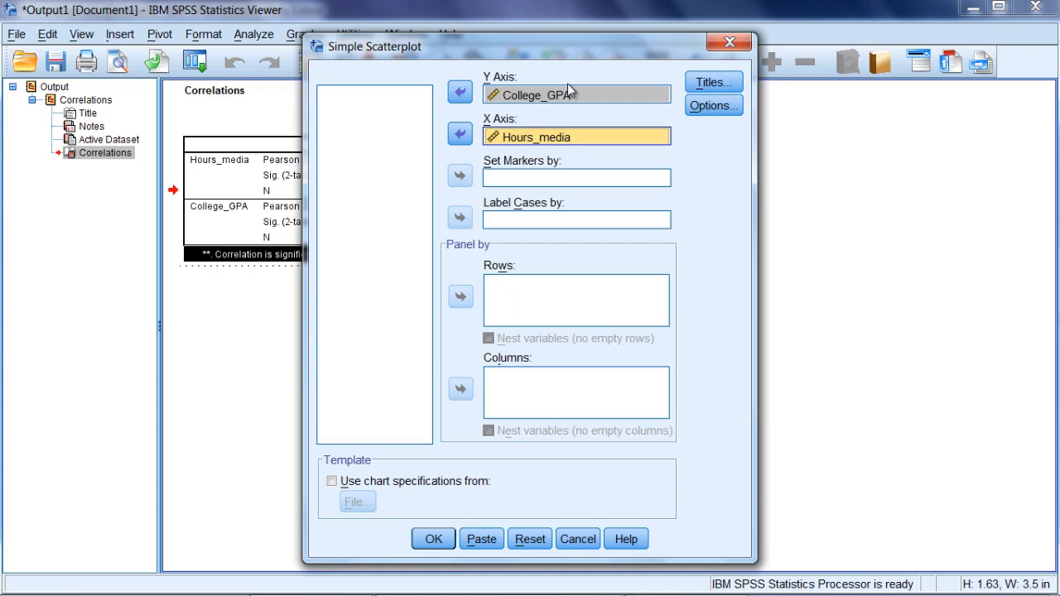
mouse_move(536, 225)
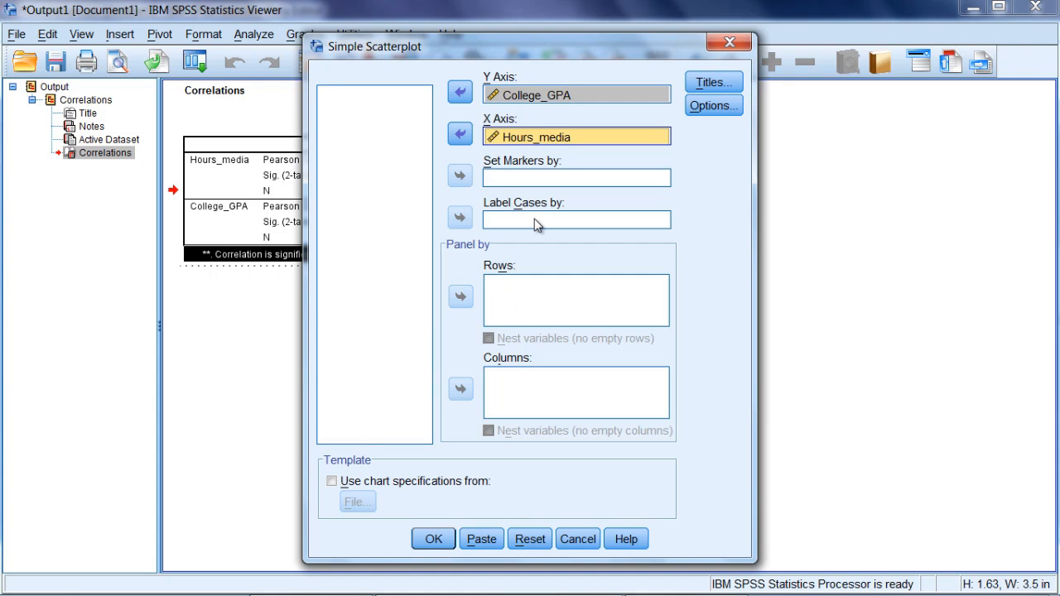
mouse_move(464, 497)
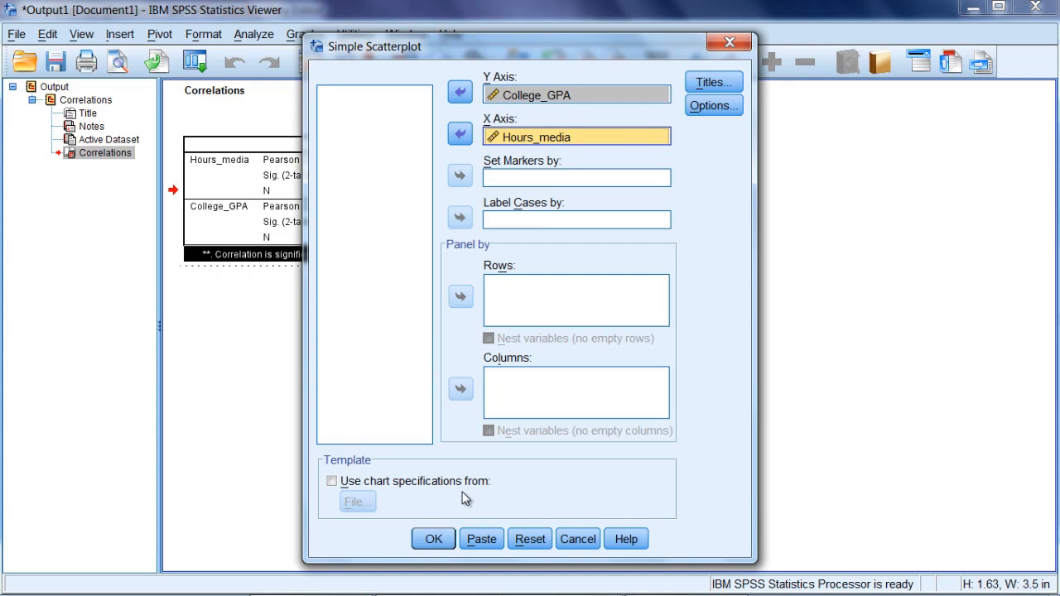
click(434, 538)
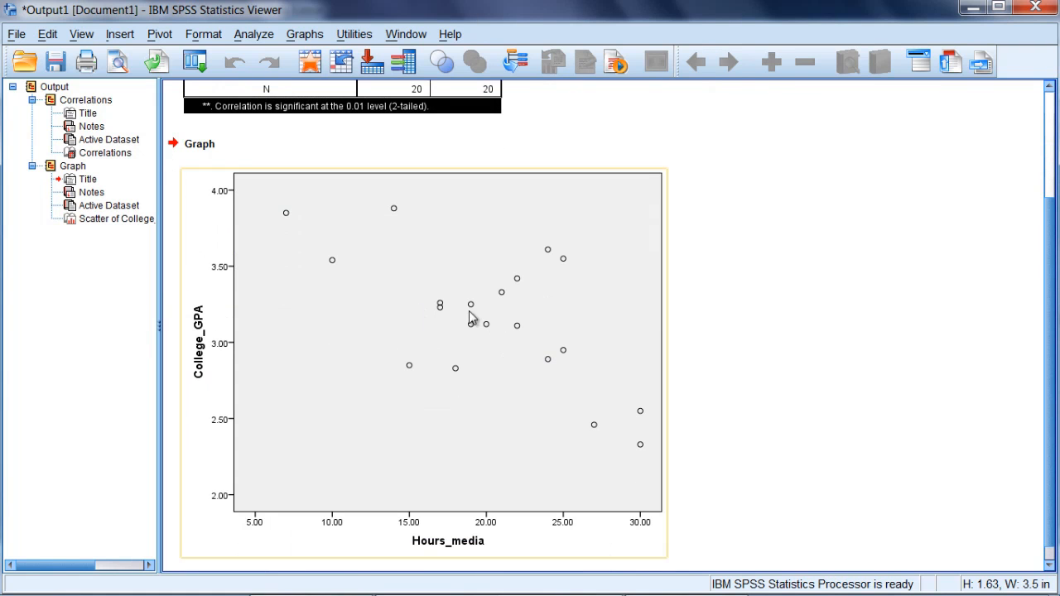
mouse_move(600, 354)
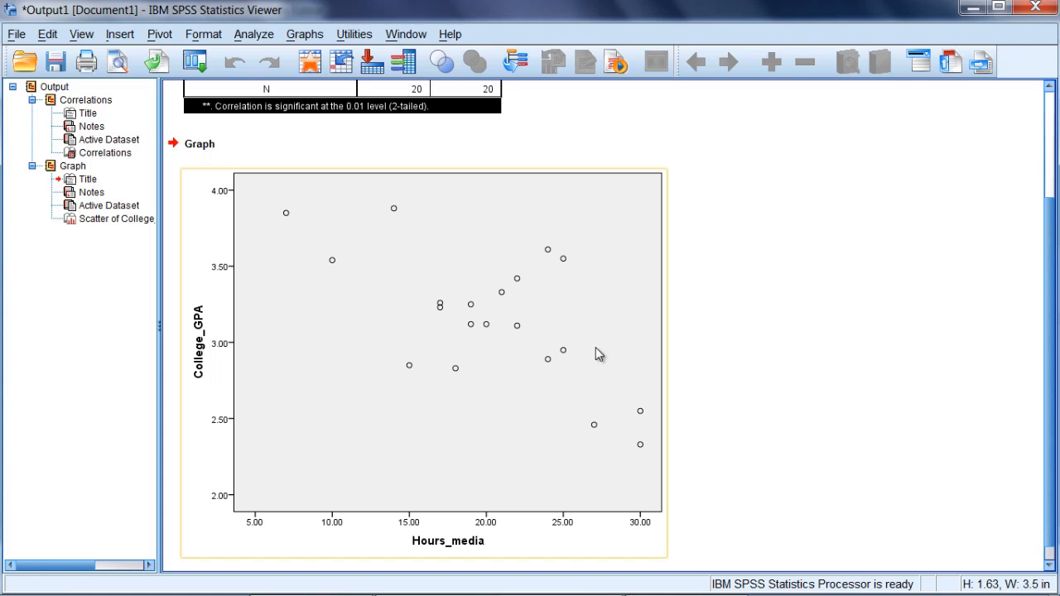
mouse_move(628, 361)
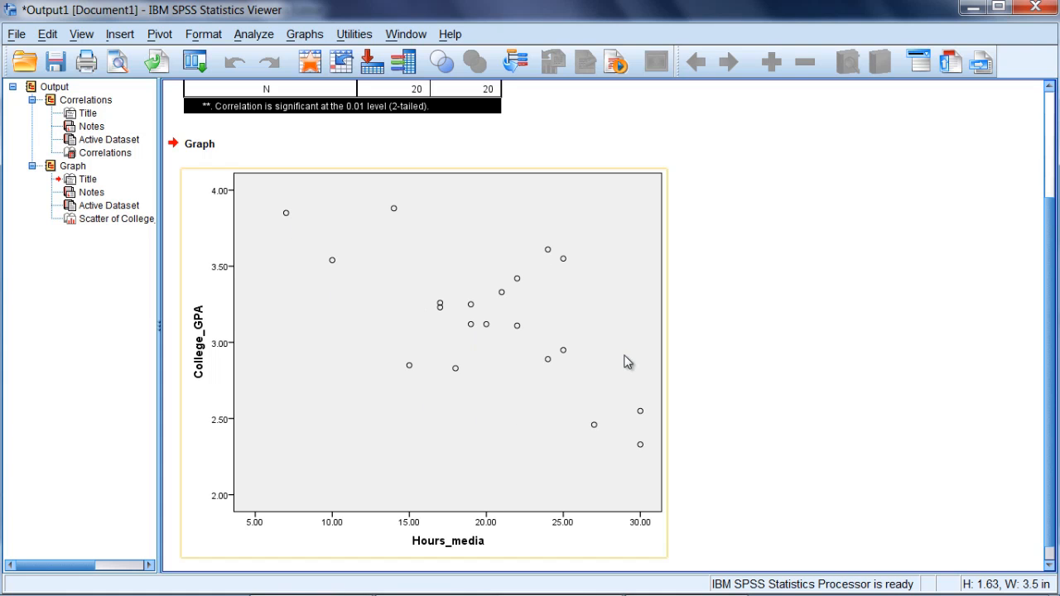
mouse_move(315, 248)
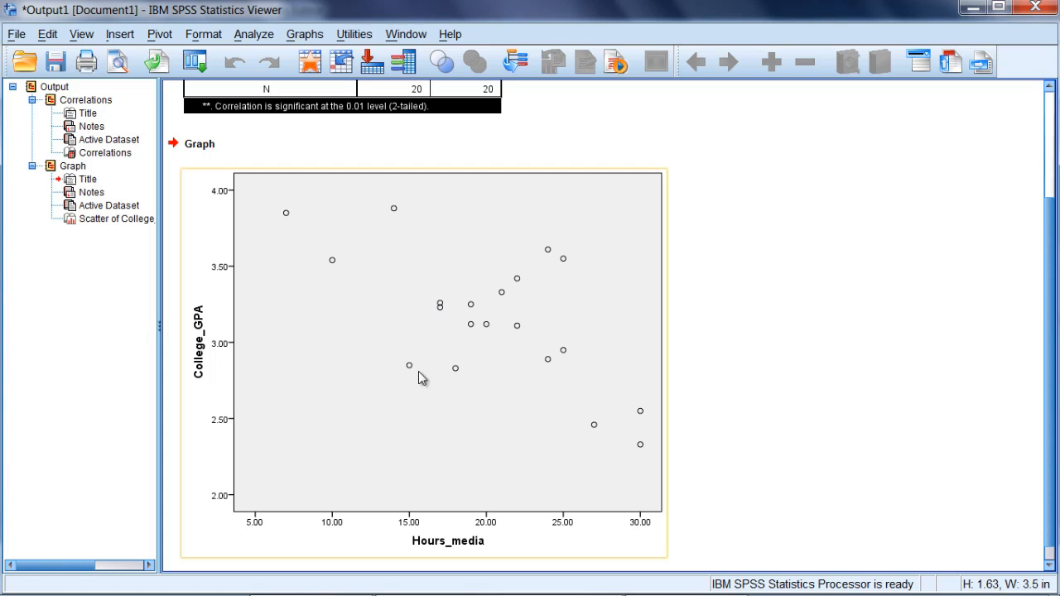
mouse_move(471, 338)
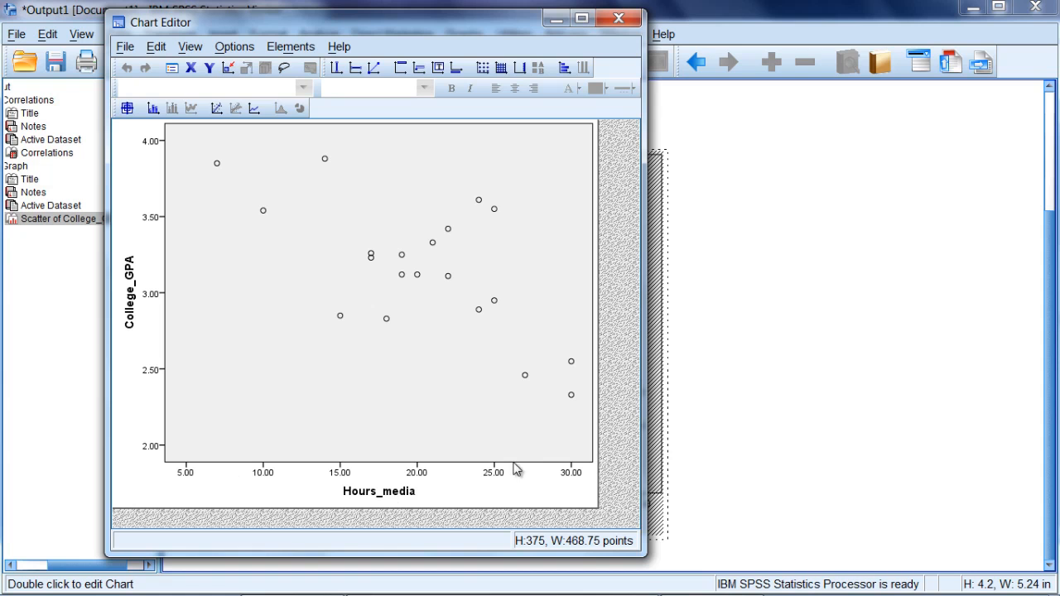
mouse_move(401, 487)
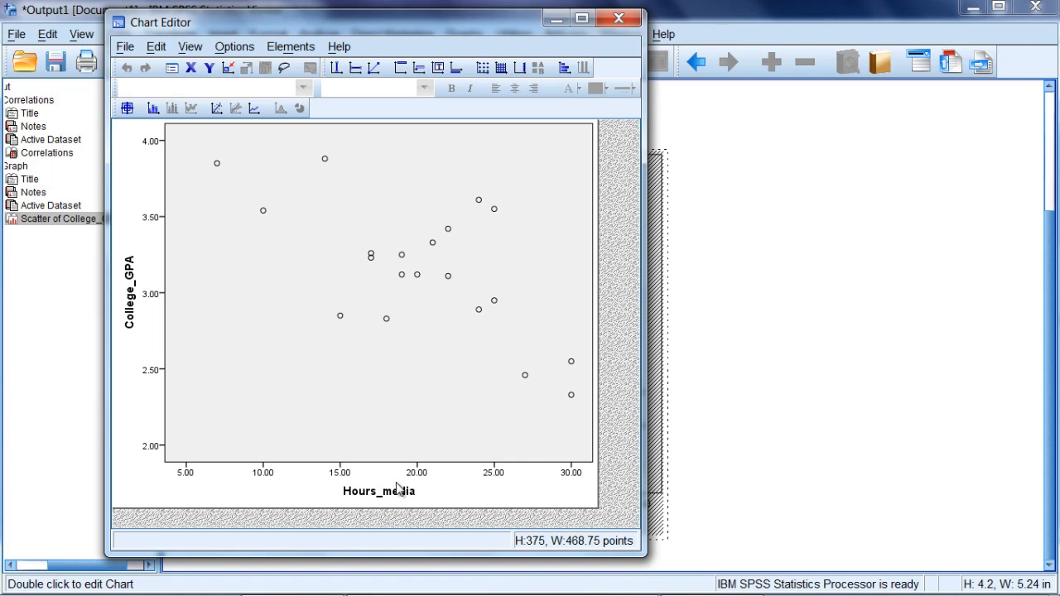
mouse_move(246, 472)
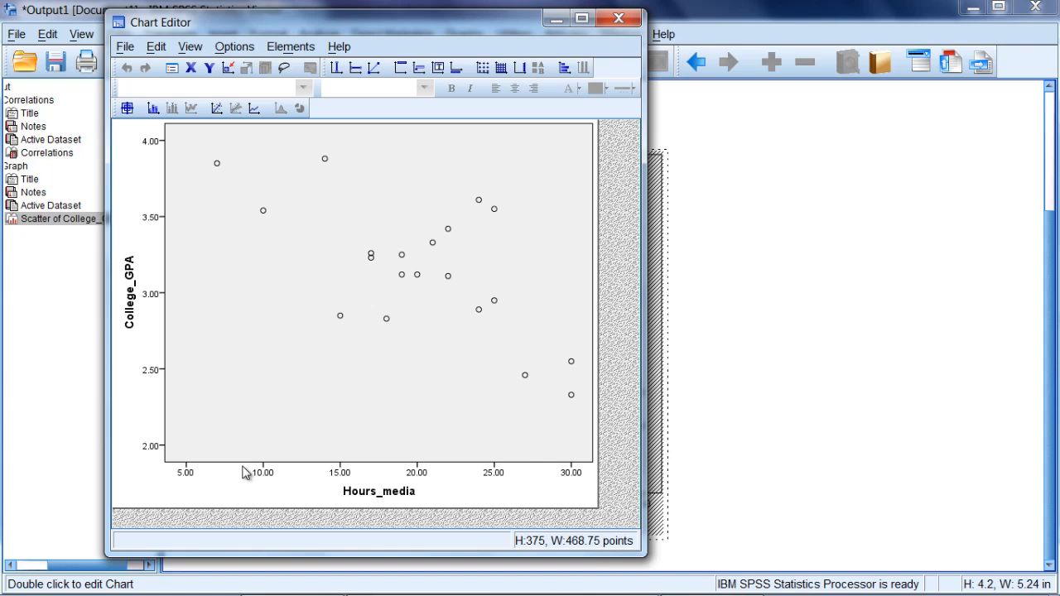
mouse_move(418, 502)
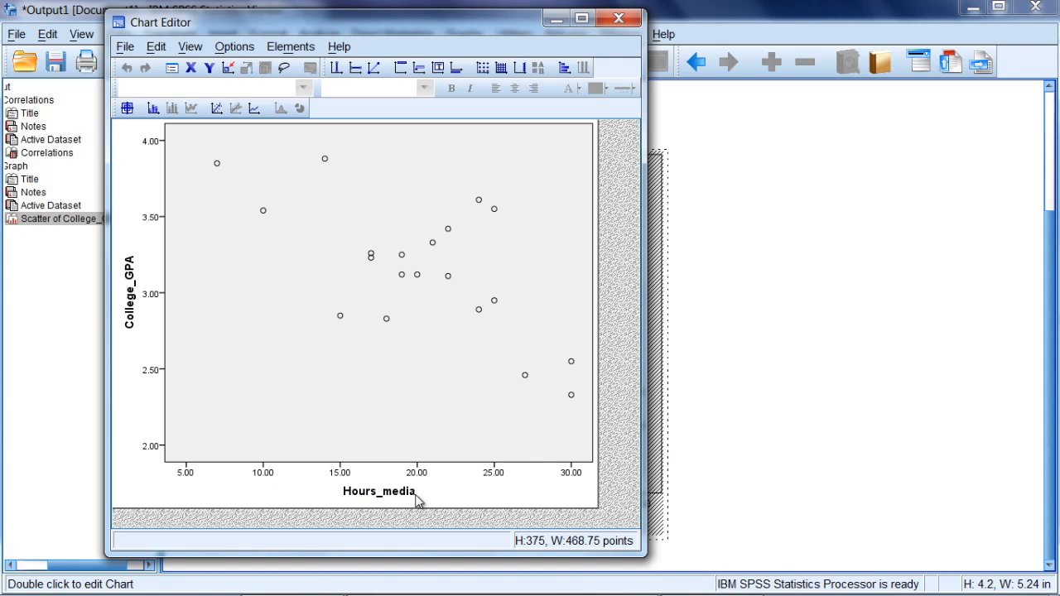
mouse_move(454, 504)
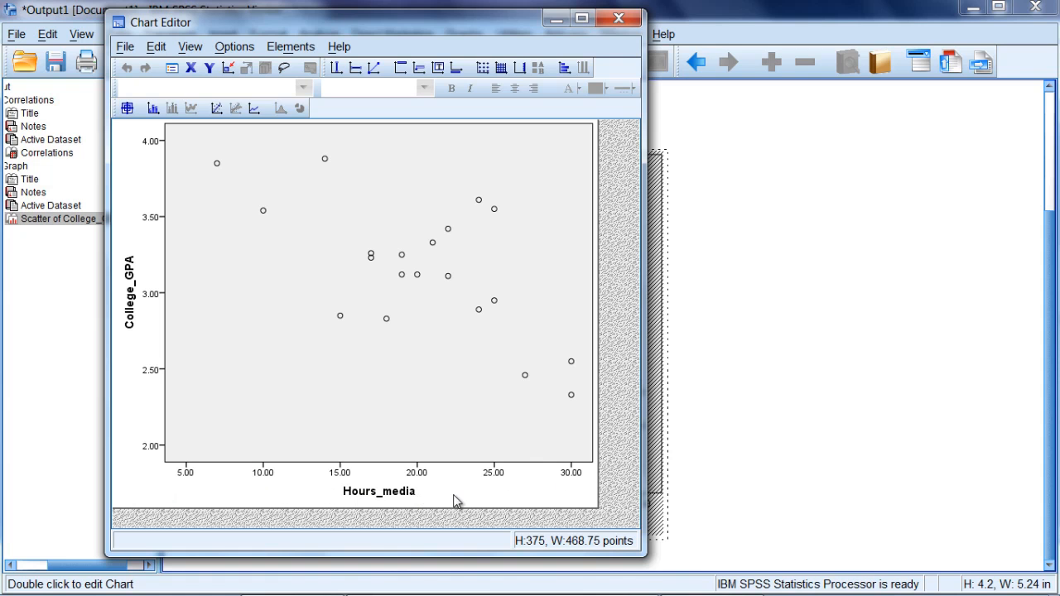
mouse_move(577, 414)
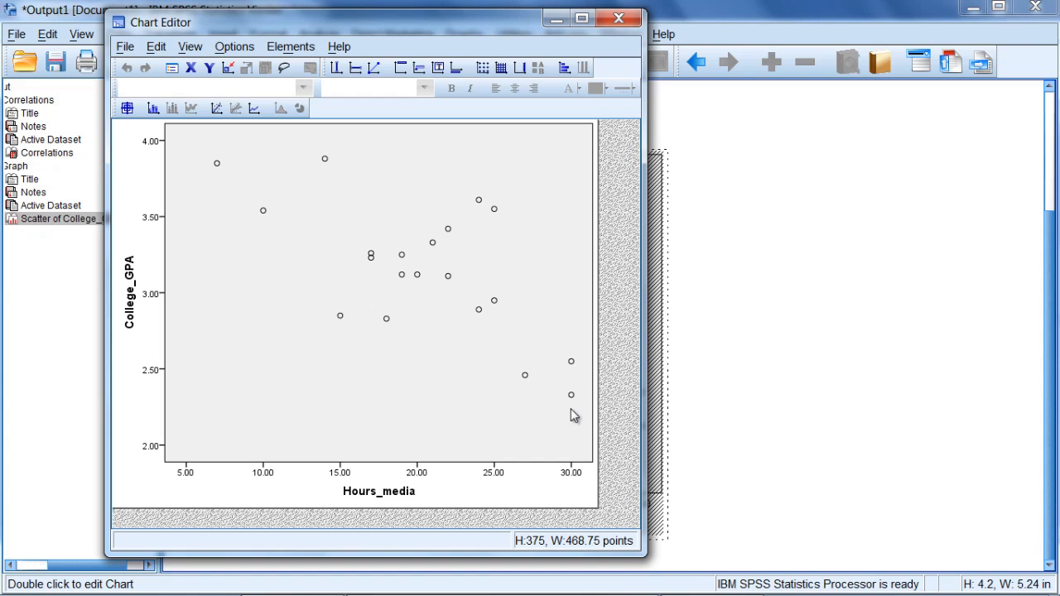
mouse_move(574, 399)
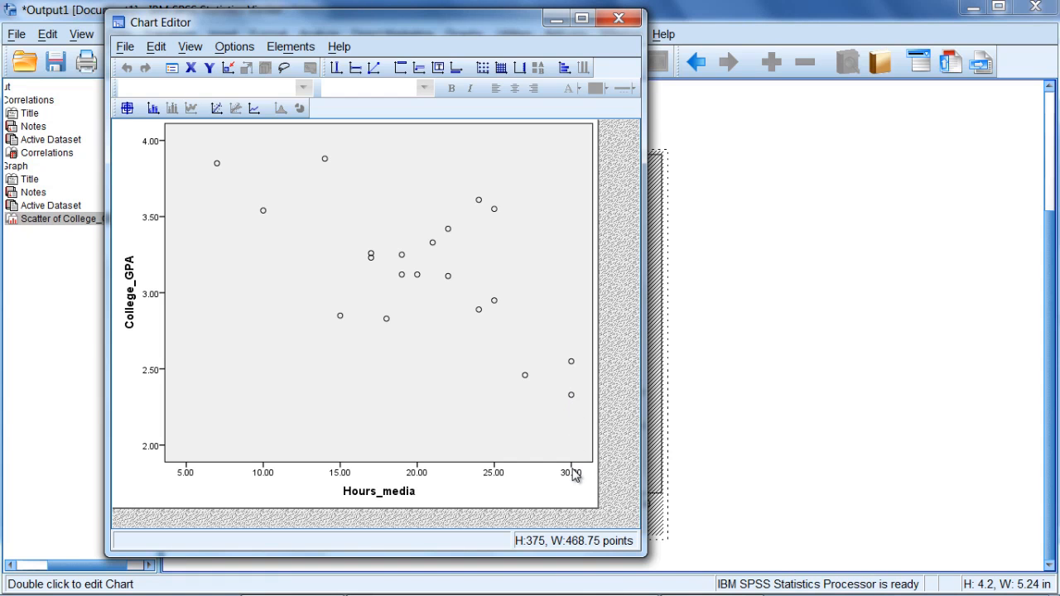
mouse_move(573, 399)
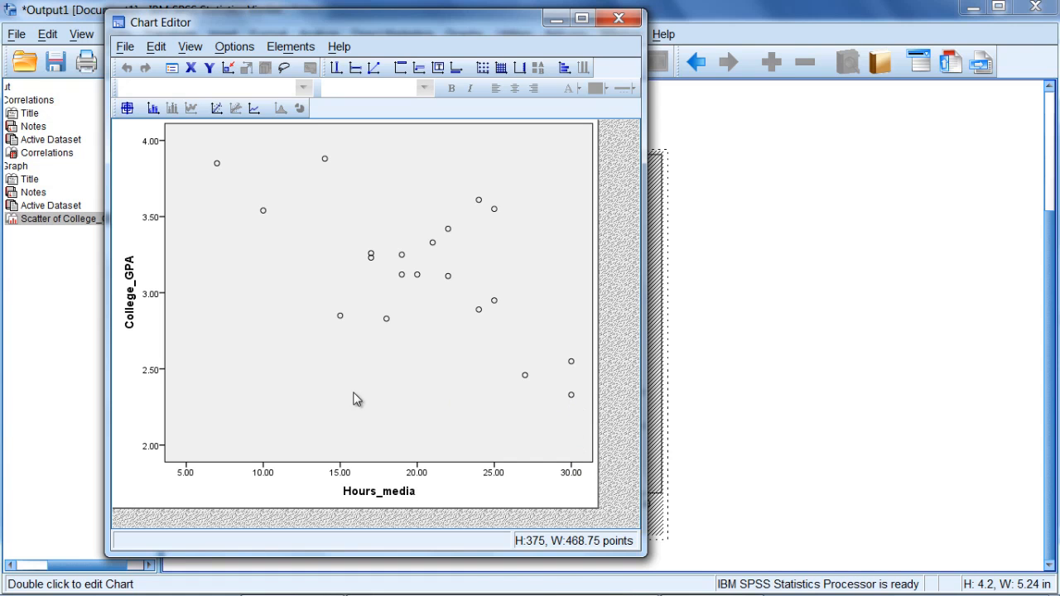
mouse_move(153, 318)
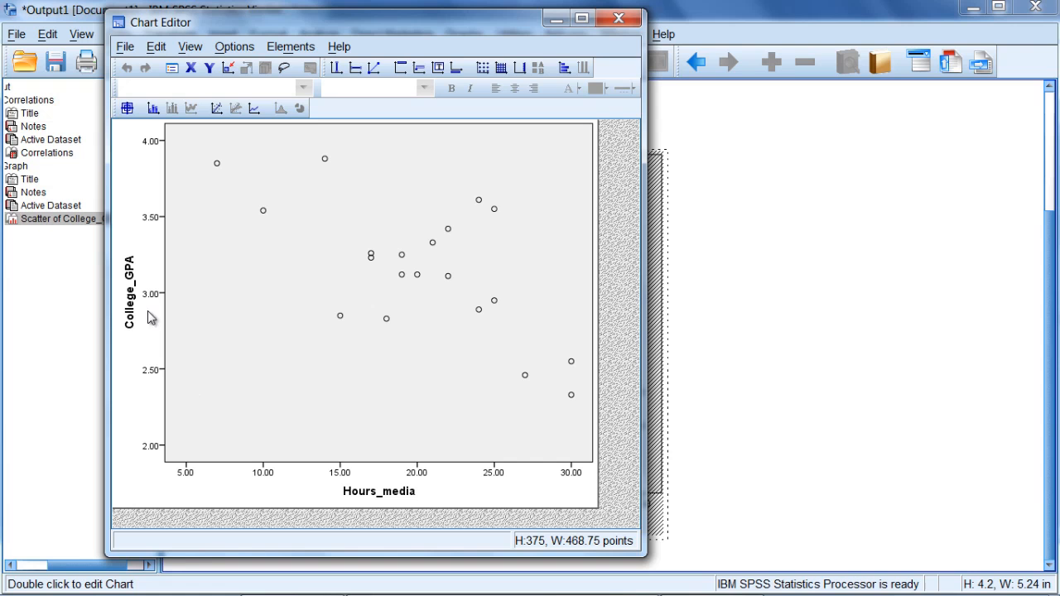
mouse_move(573, 457)
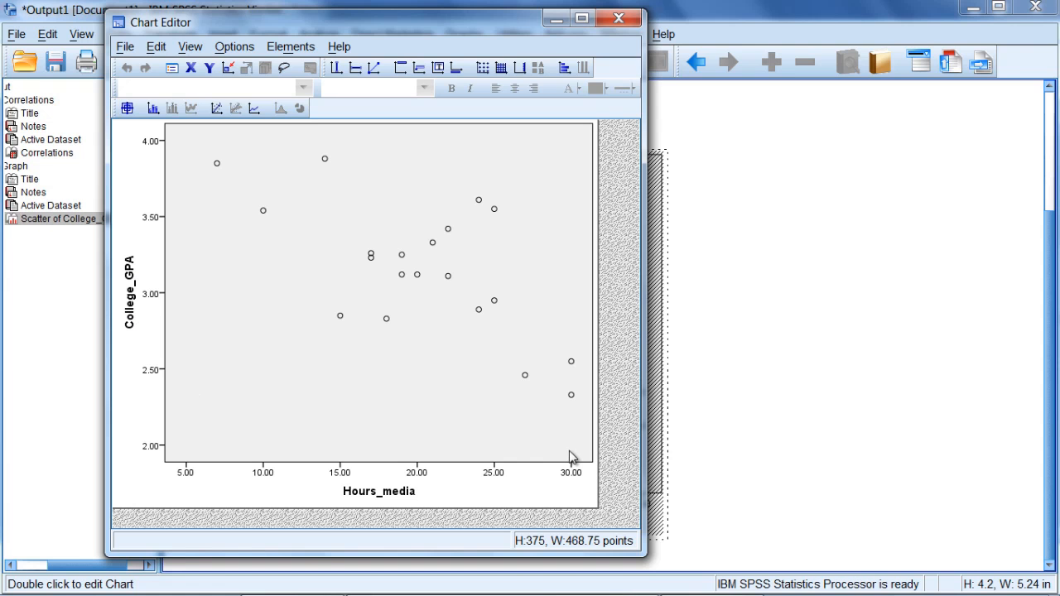
mouse_move(298, 401)
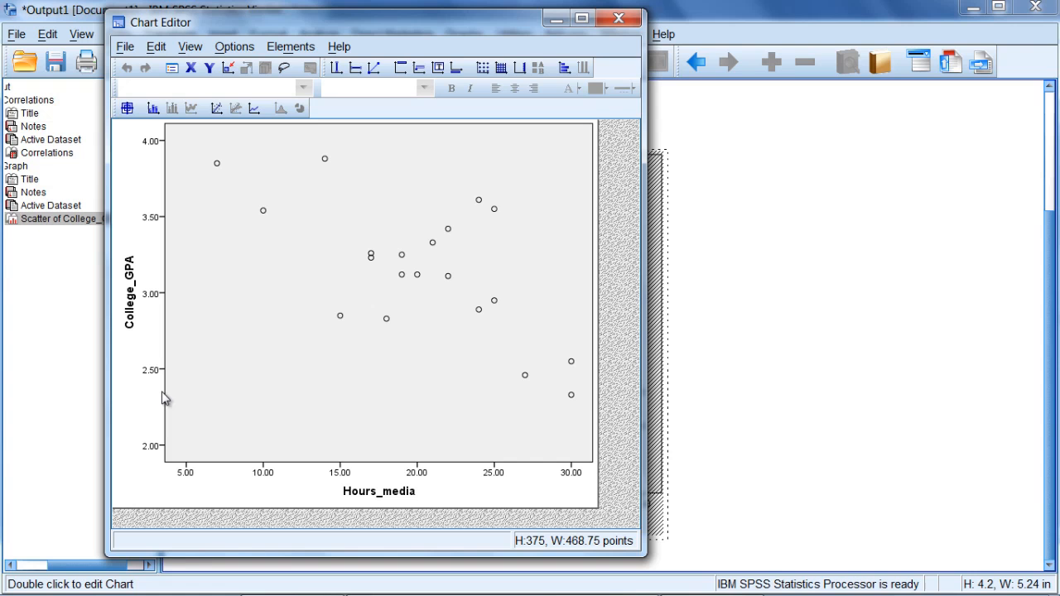
click(571, 394)
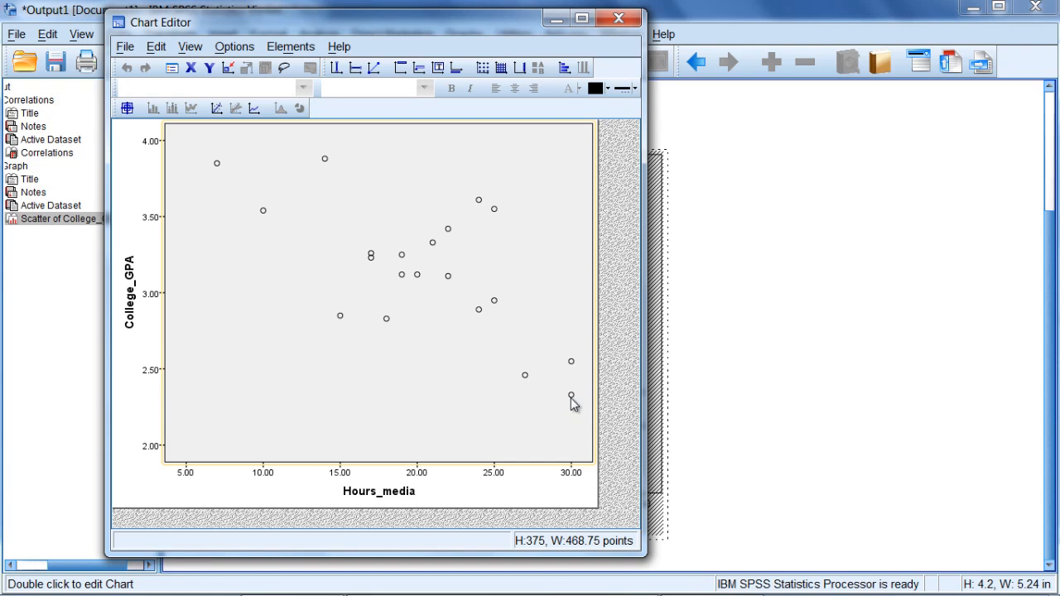
mouse_move(576, 424)
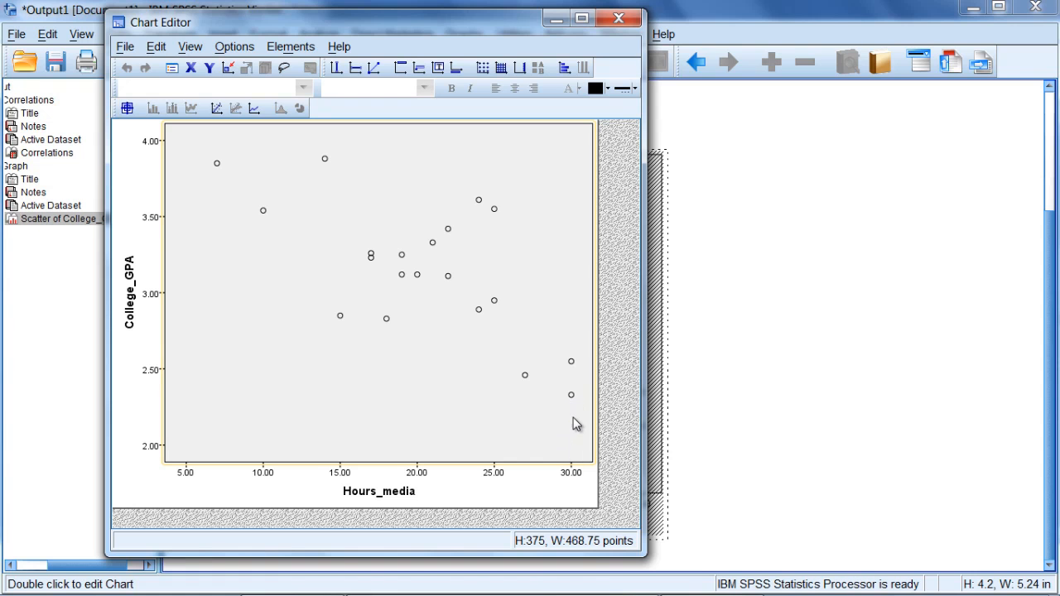
mouse_move(561, 416)
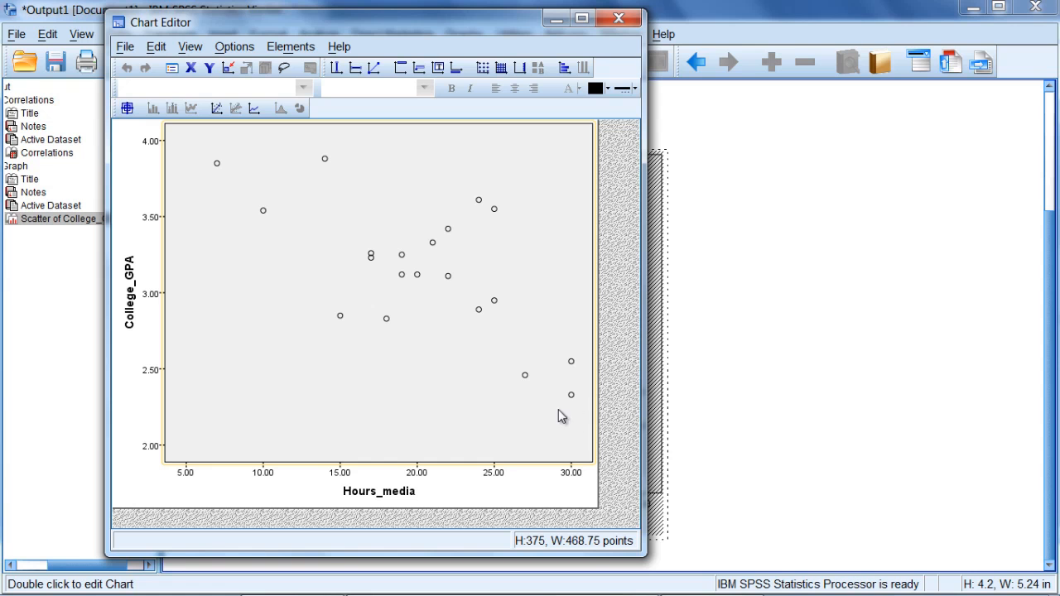
mouse_move(226, 388)
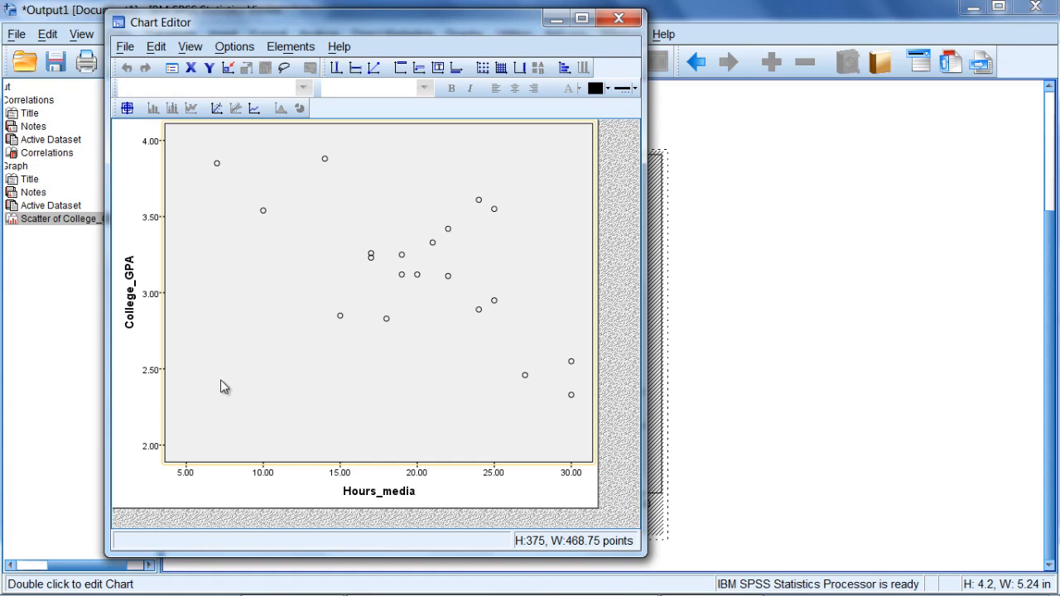
mouse_move(120, 224)
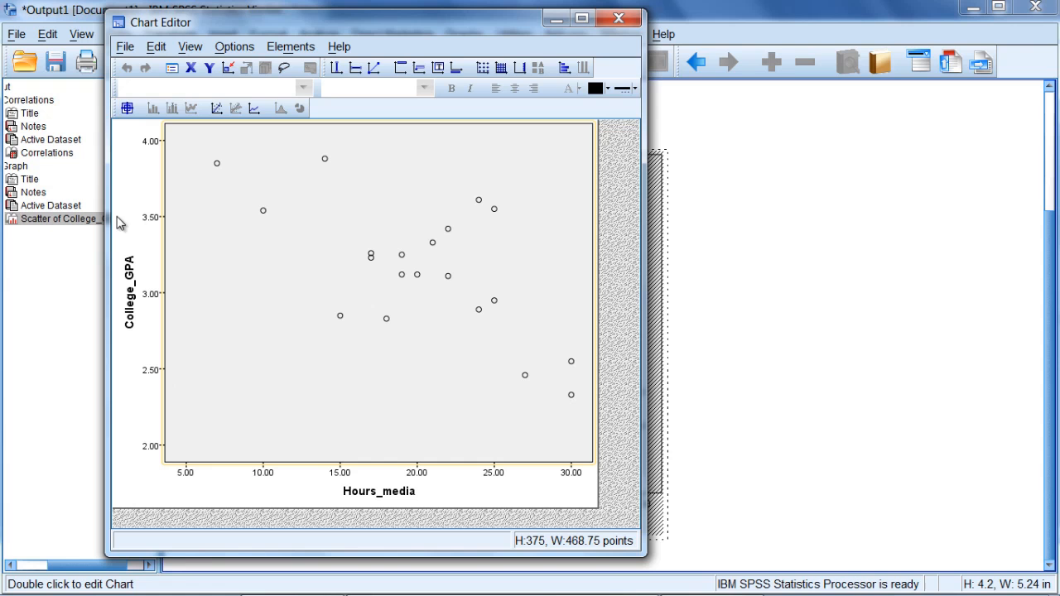
mouse_move(716, 506)
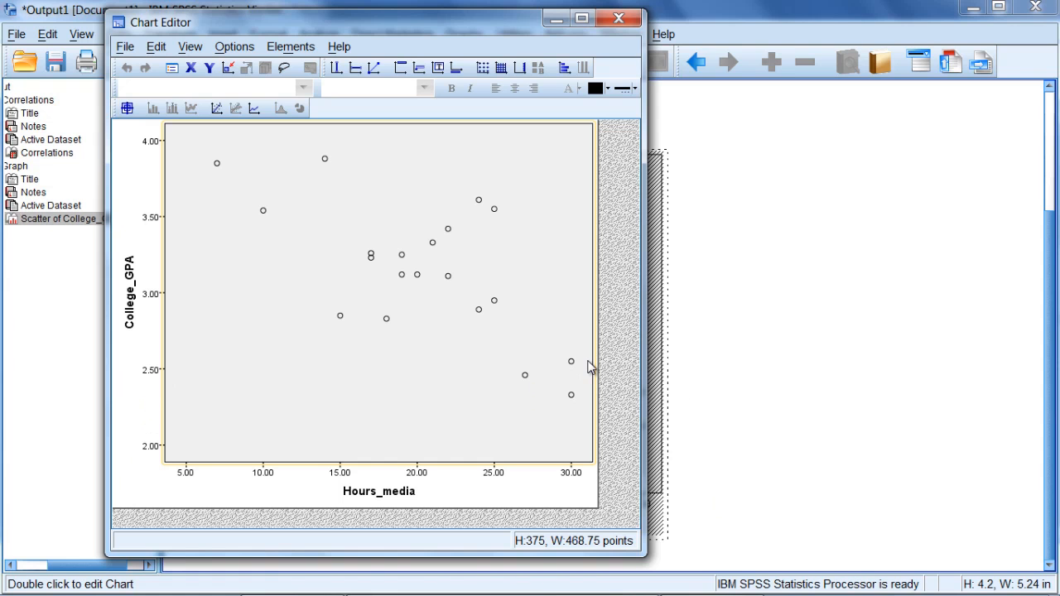
mouse_move(325, 368)
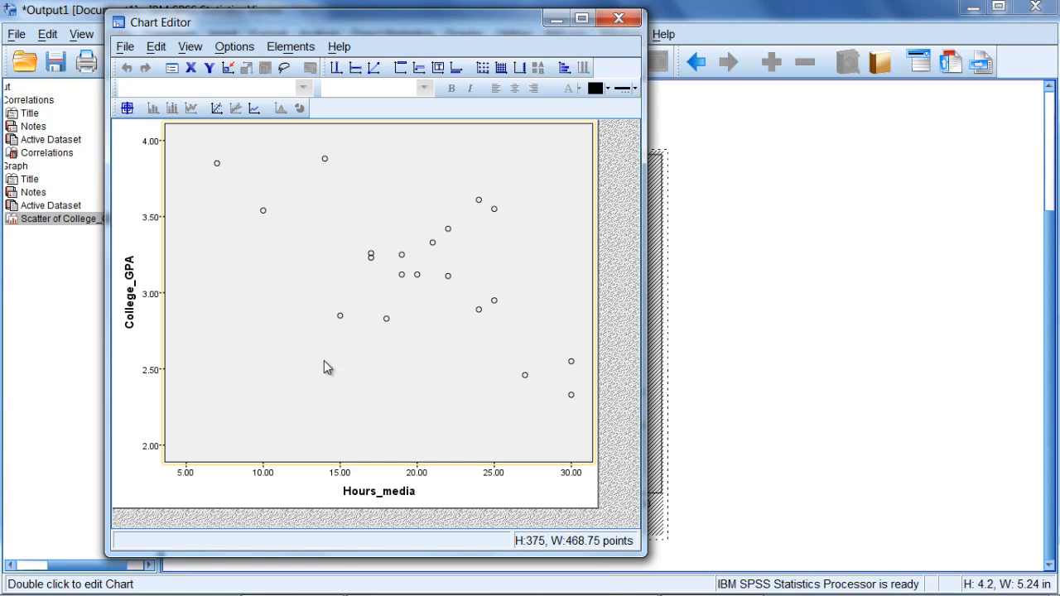
mouse_move(209, 363)
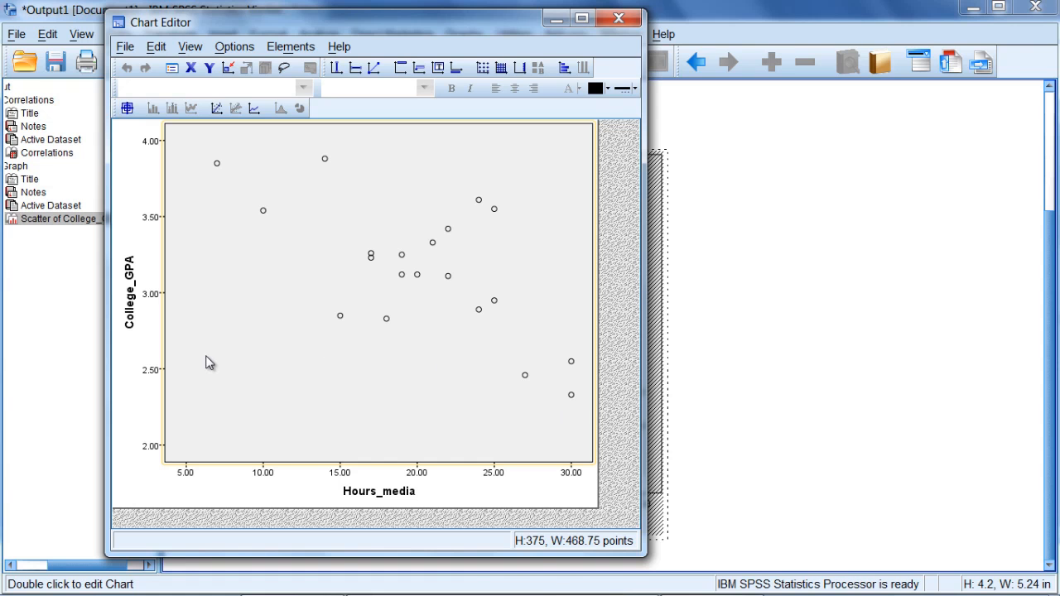
mouse_move(228, 166)
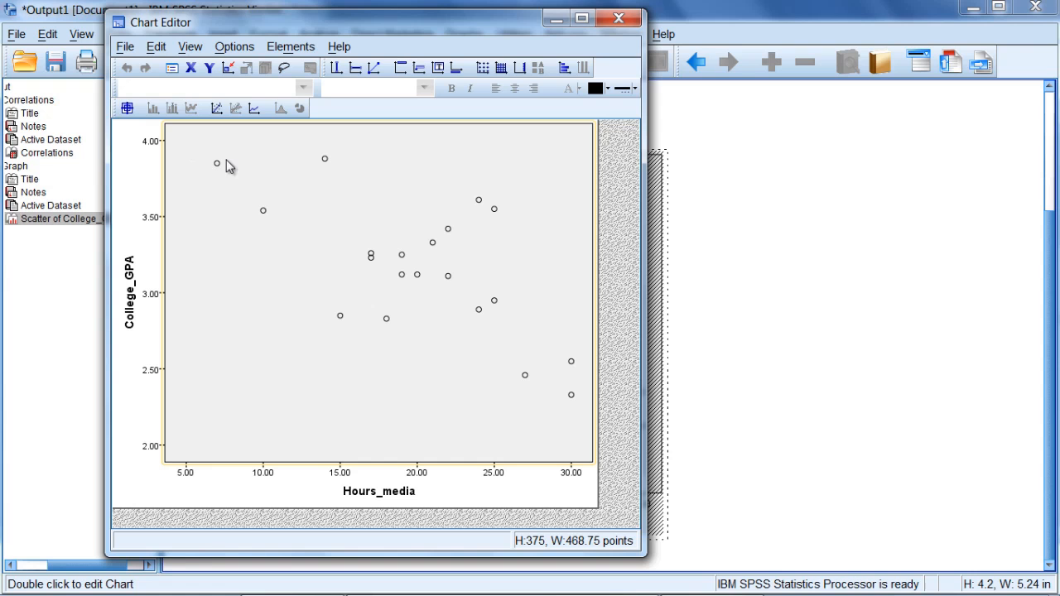
mouse_move(228, 310)
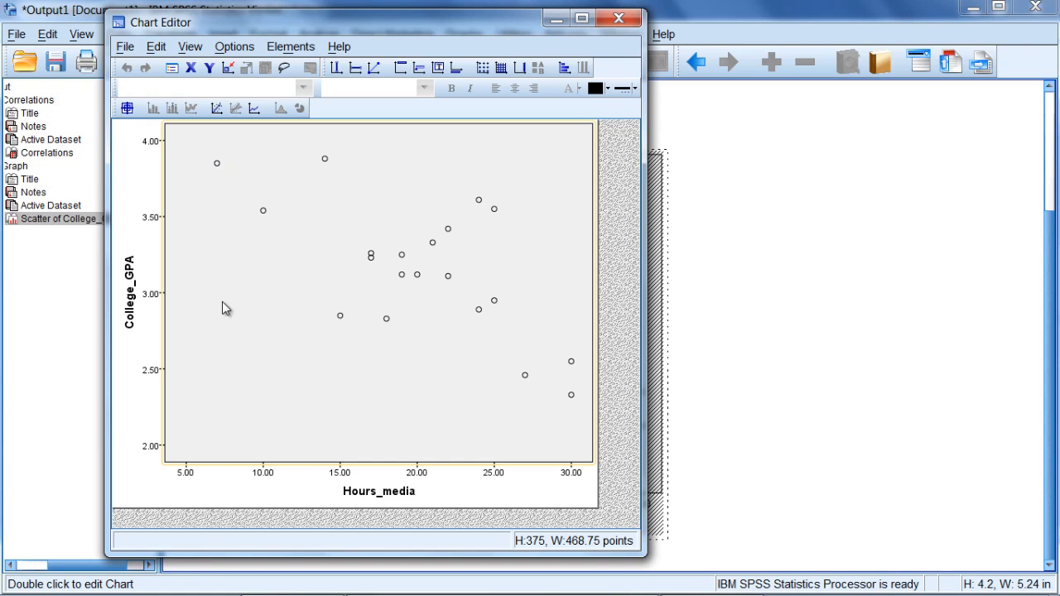
mouse_move(220, 471)
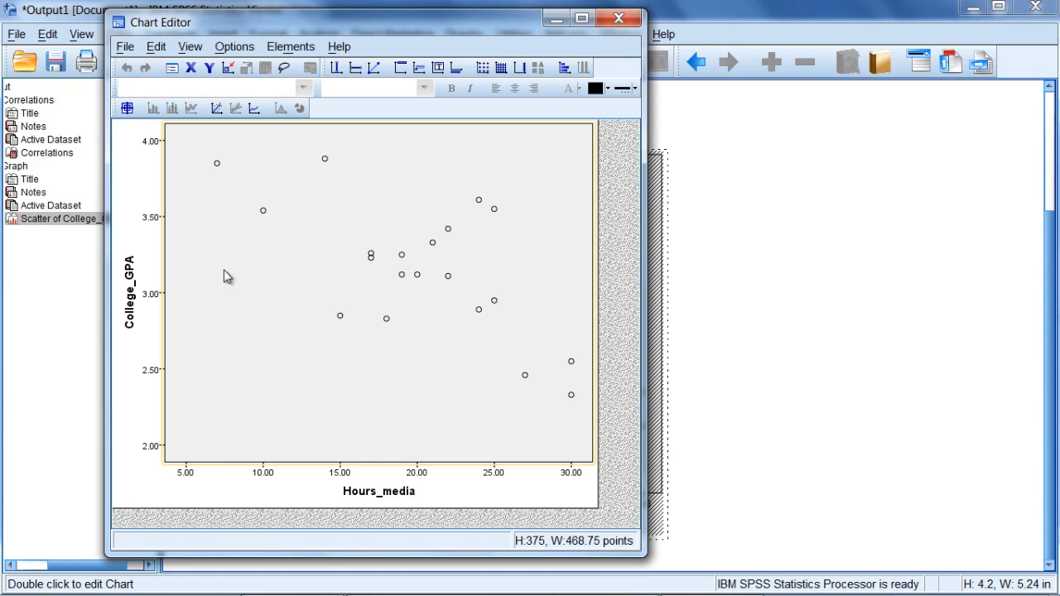
mouse_move(143, 173)
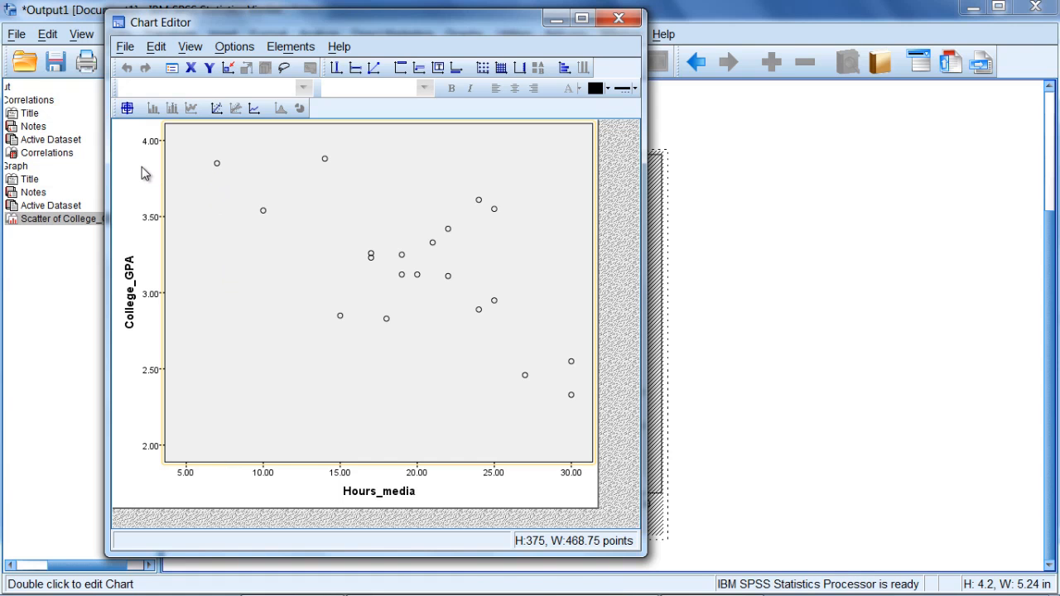
mouse_move(159, 169)
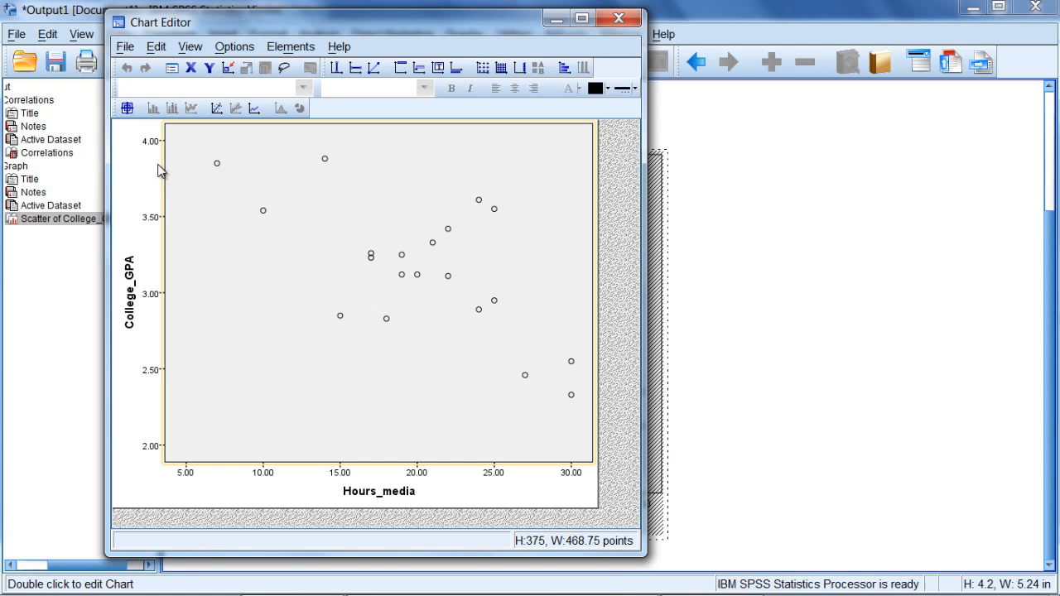
mouse_move(267, 216)
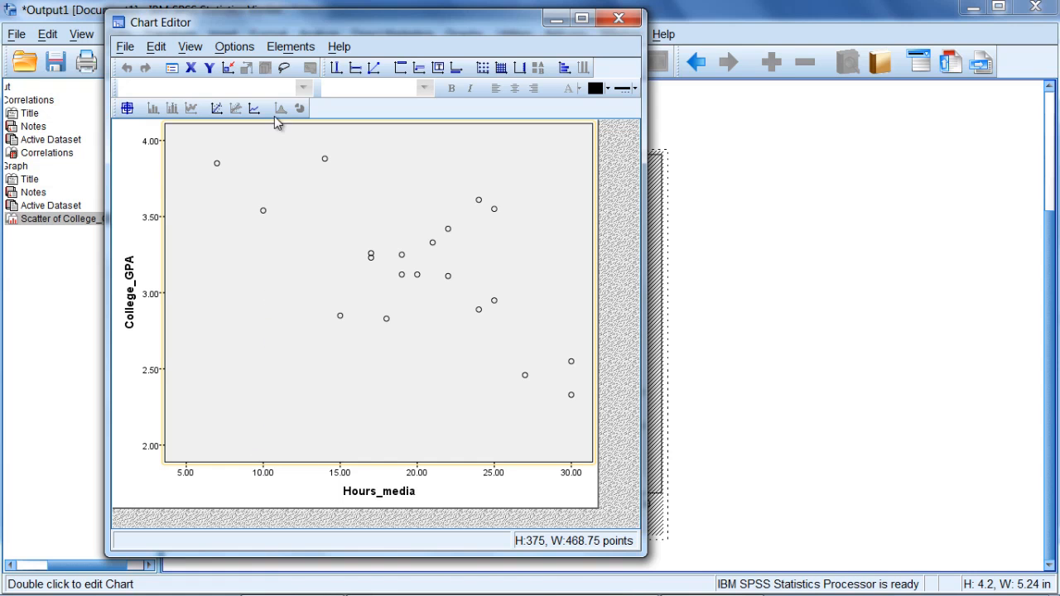
mouse_move(164, 229)
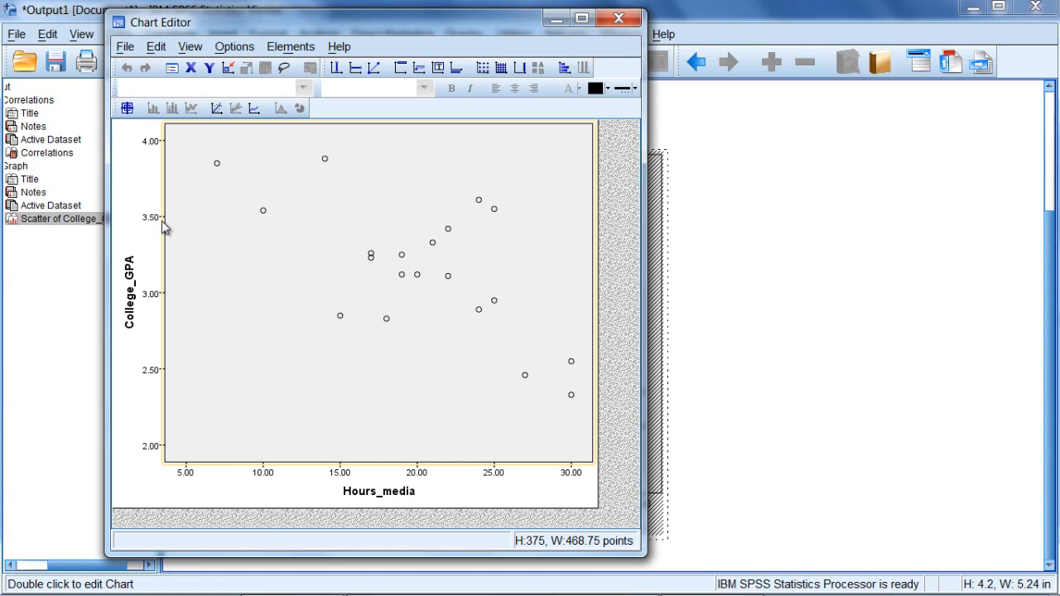
mouse_move(447, 212)
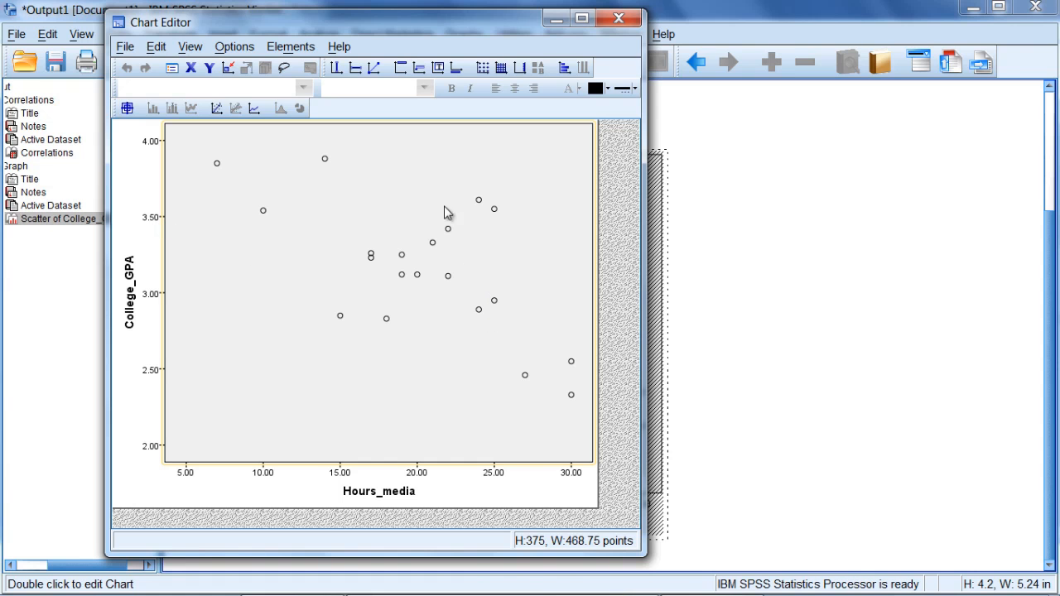
mouse_move(389, 484)
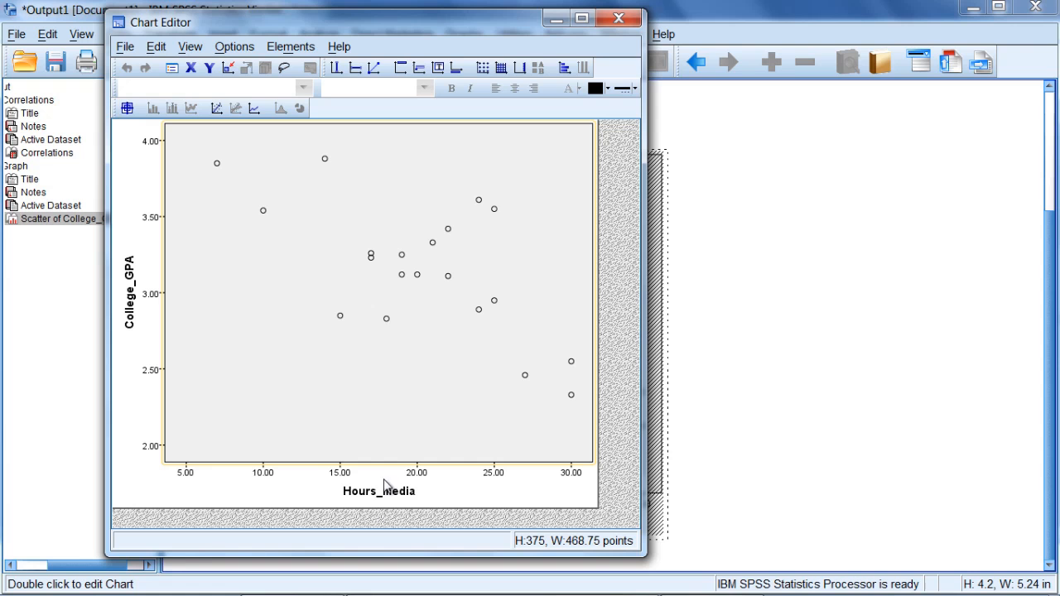
mouse_move(214, 282)
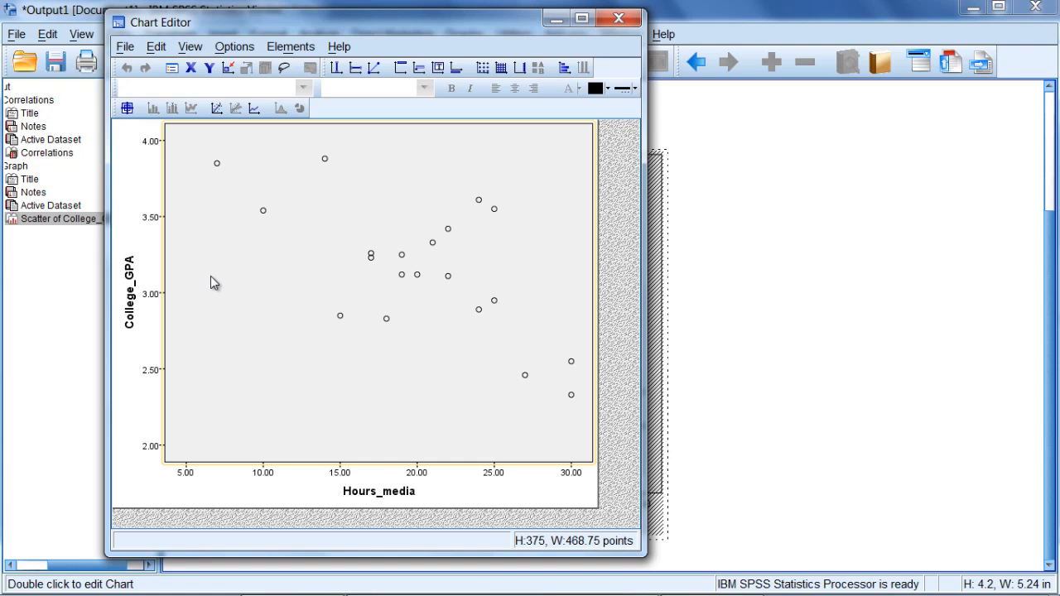
mouse_move(159, 538)
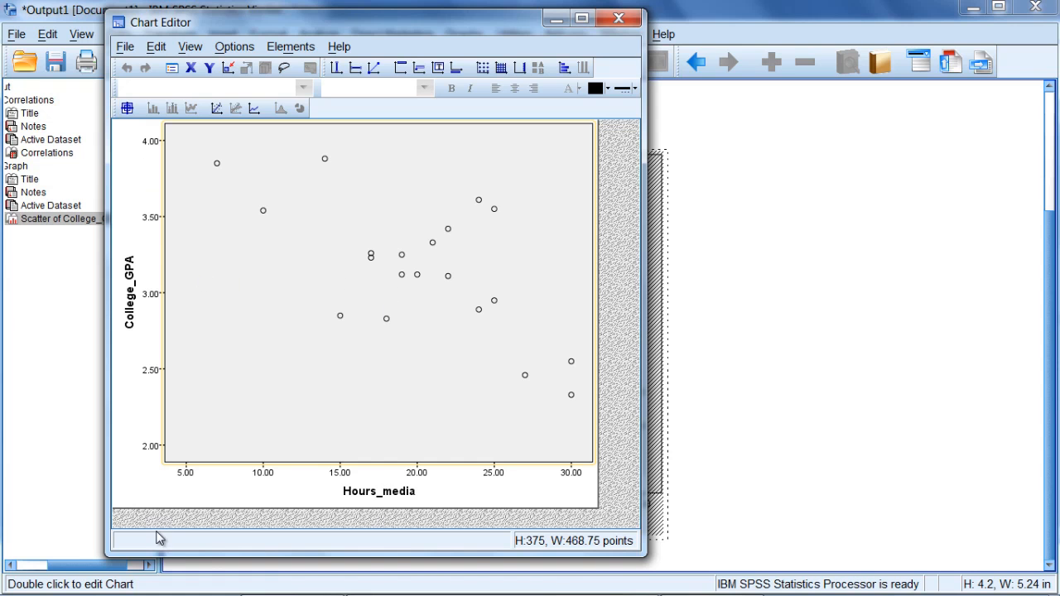
mouse_move(163, 123)
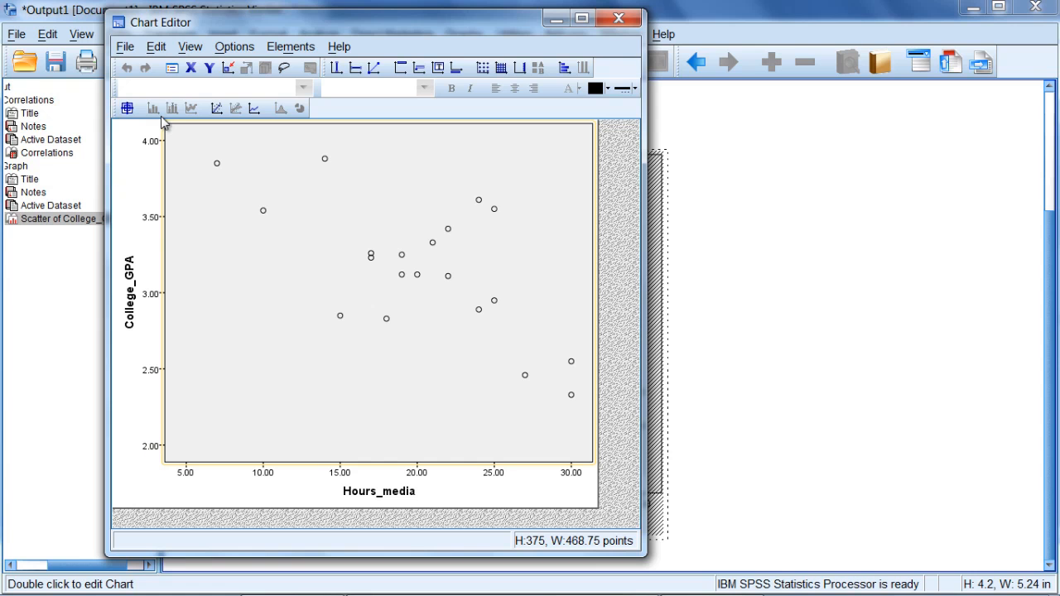
mouse_move(440, 290)
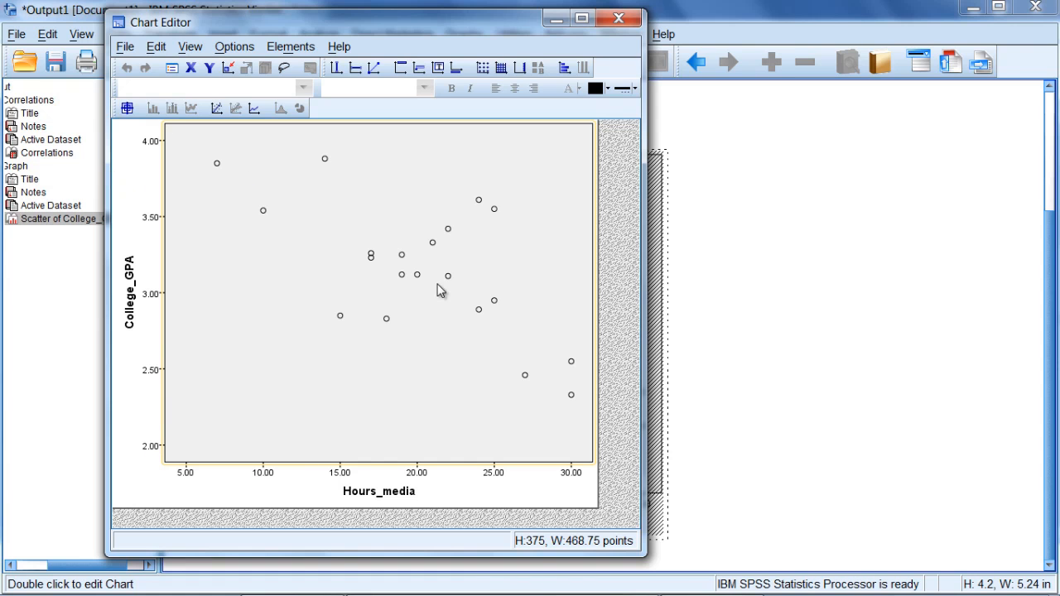
mouse_move(449, 300)
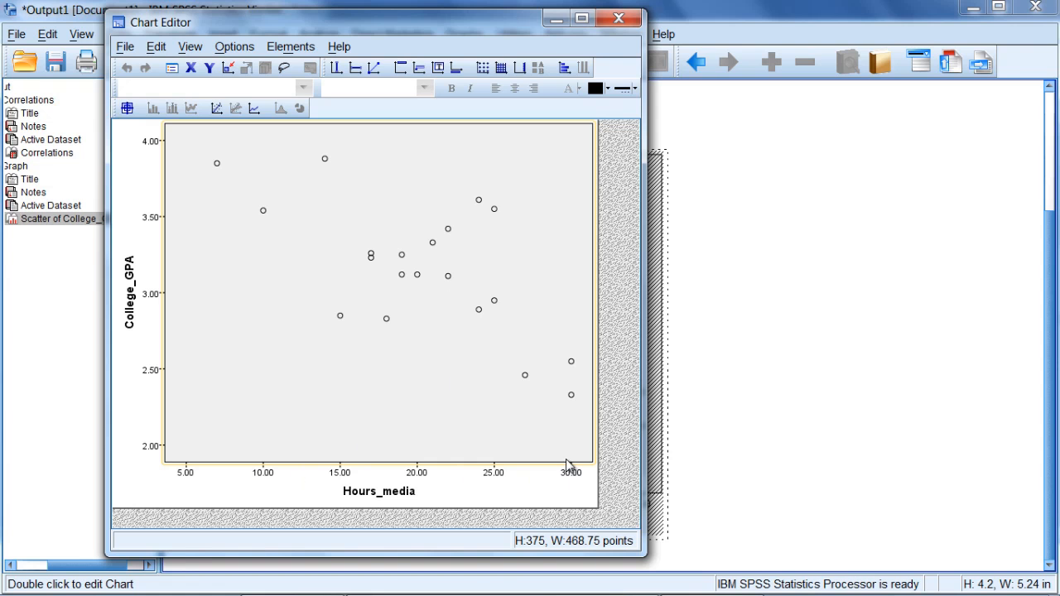
mouse_move(169, 385)
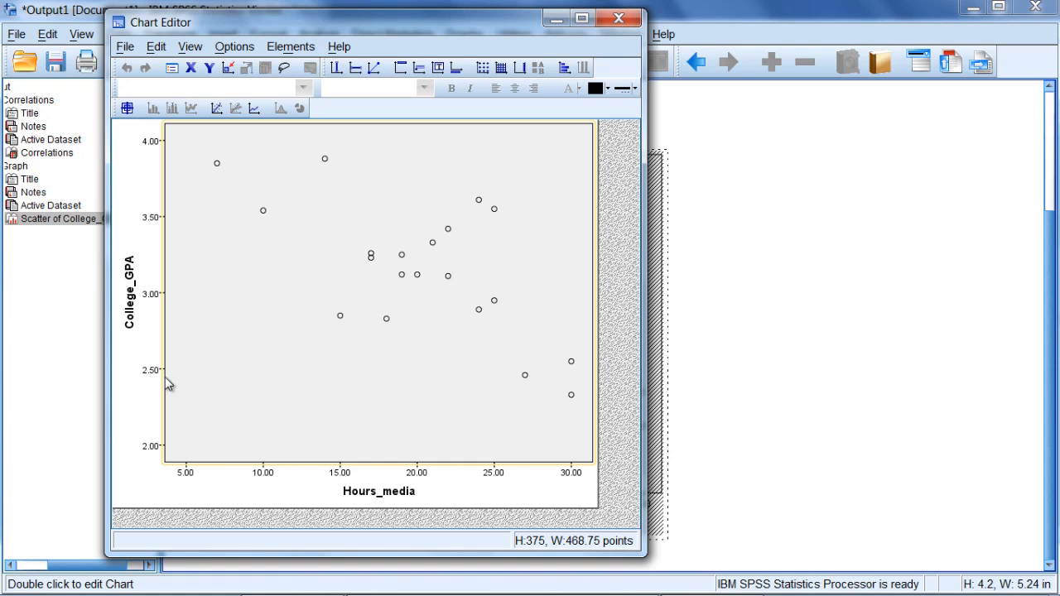
mouse_move(207, 474)
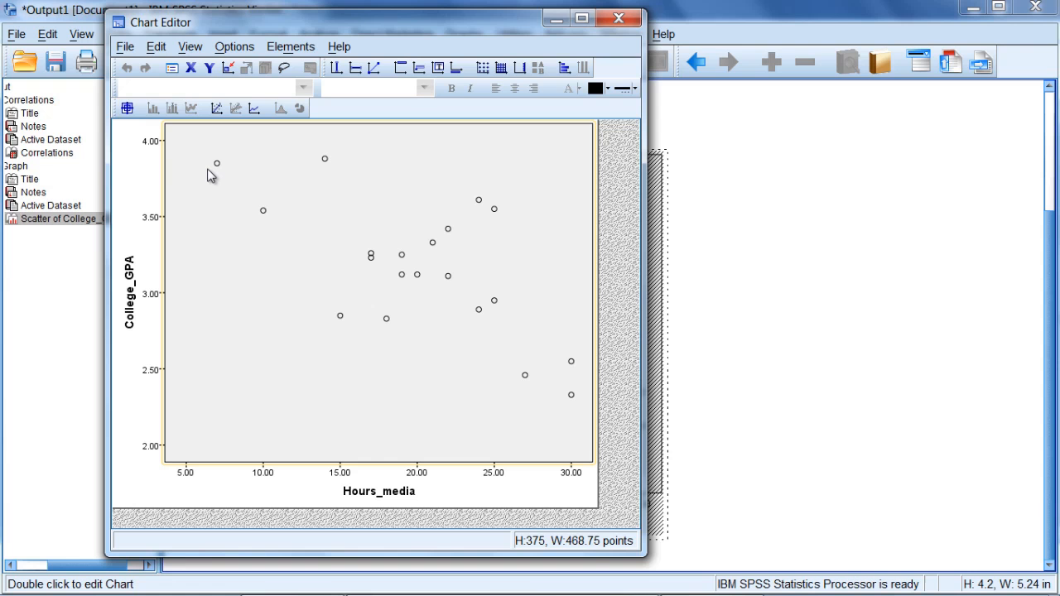
mouse_move(324, 257)
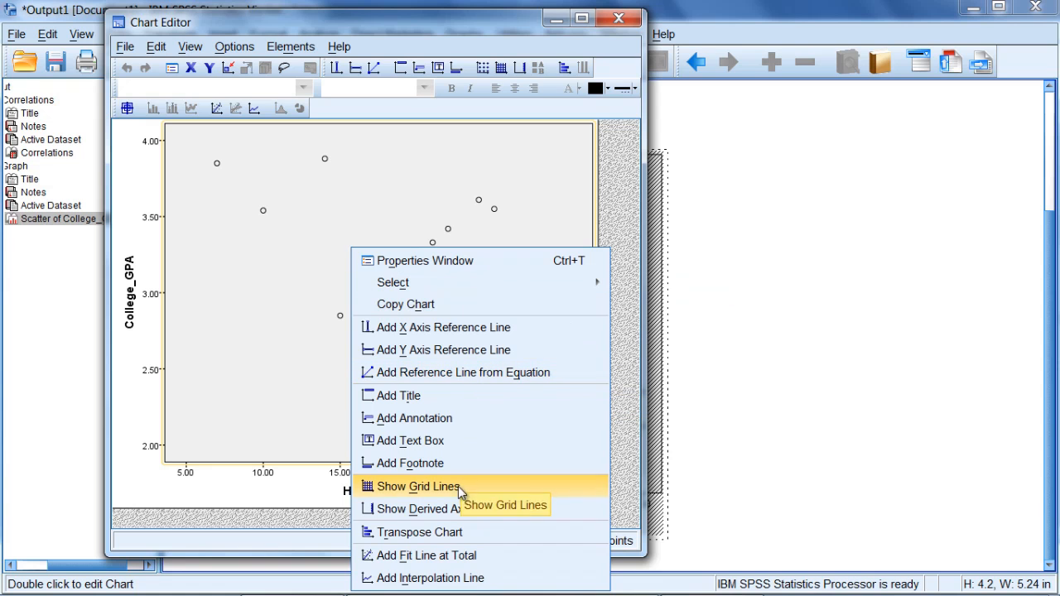
mouse_move(451, 560)
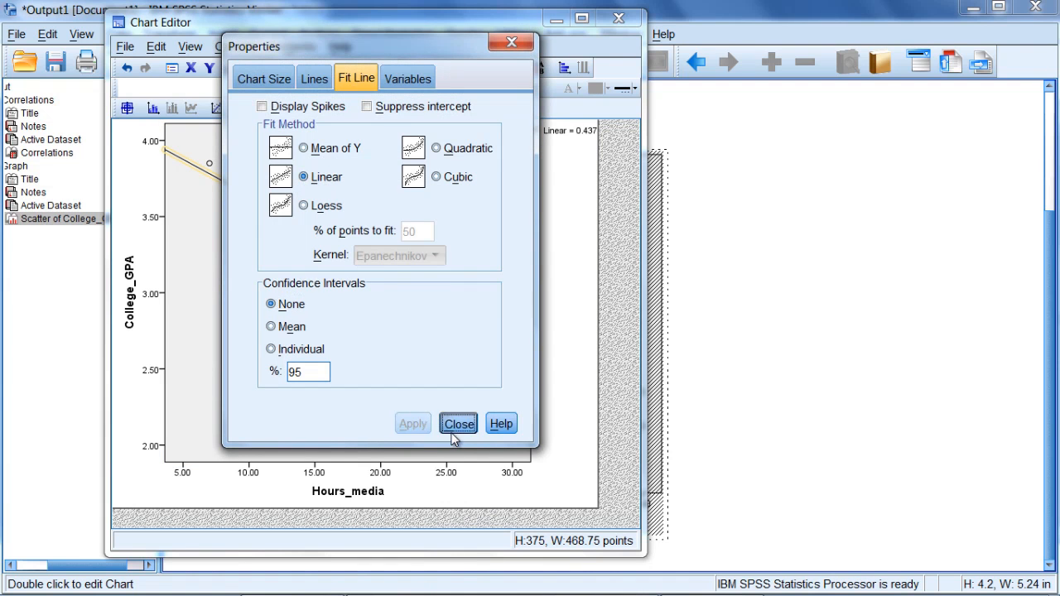
Step: Keep the Linear fit line (R² Linear = 0.437) and close the Properties settings
click(457, 424)
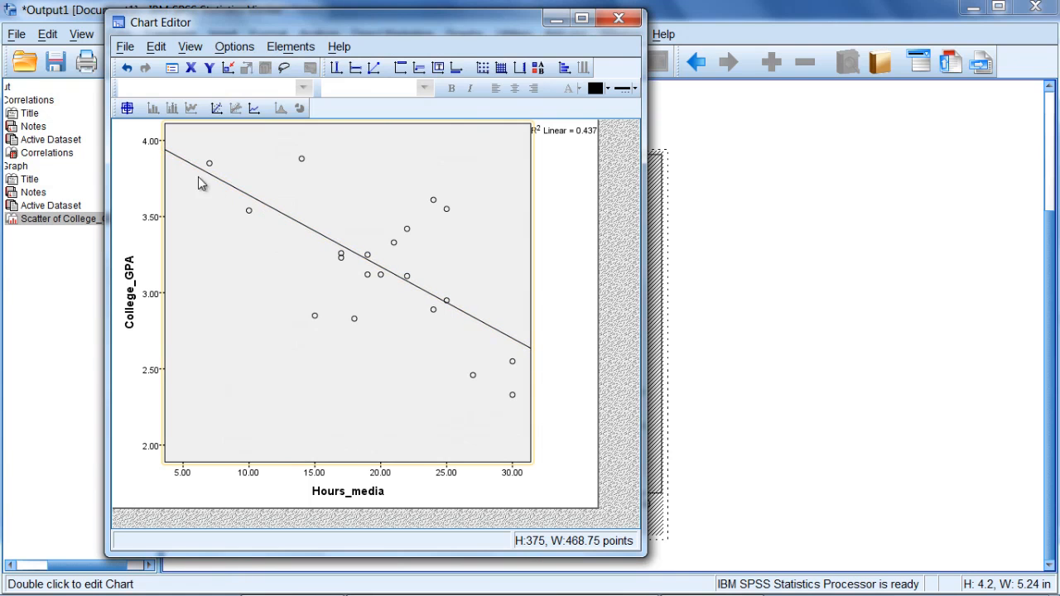
mouse_move(400, 279)
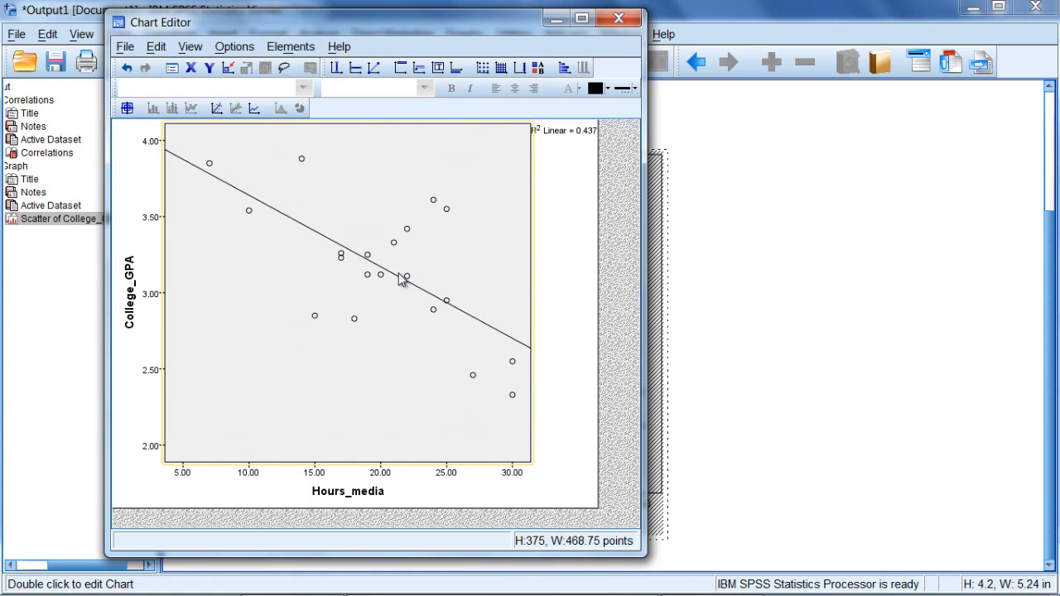
mouse_move(185, 182)
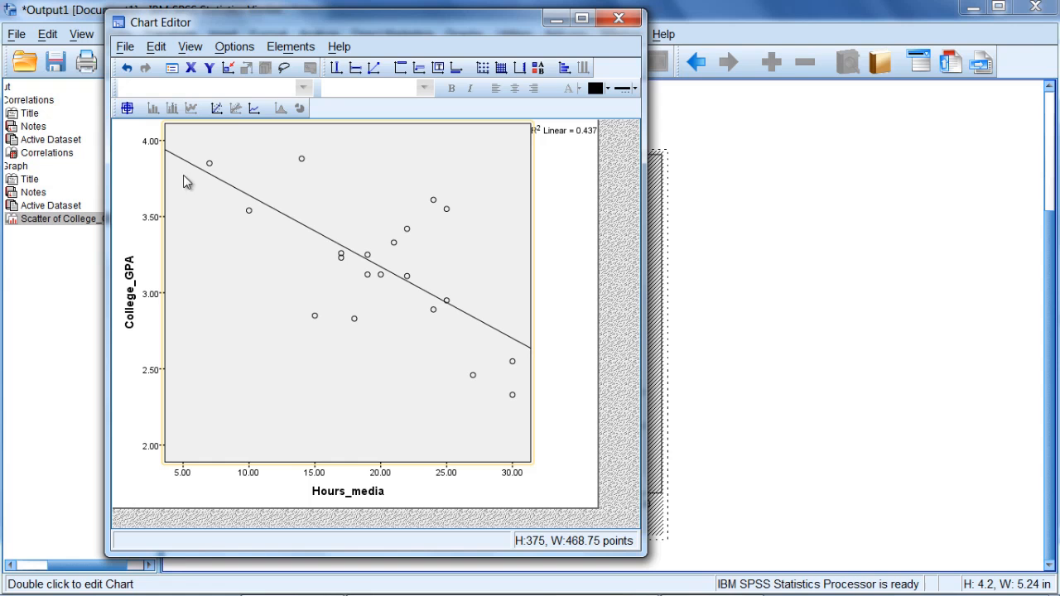
mouse_move(434, 290)
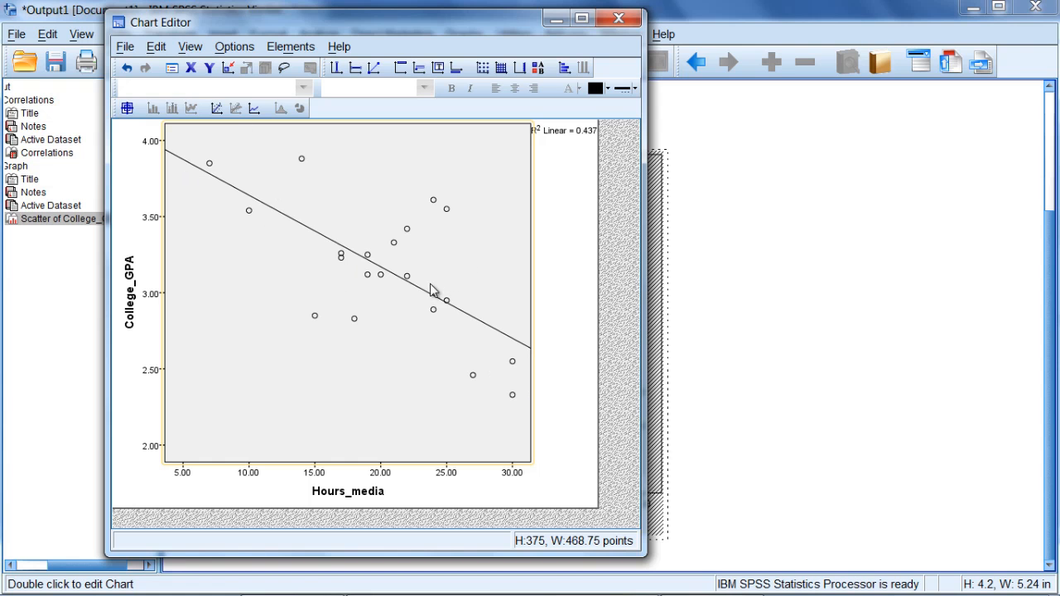
mouse_move(330, 235)
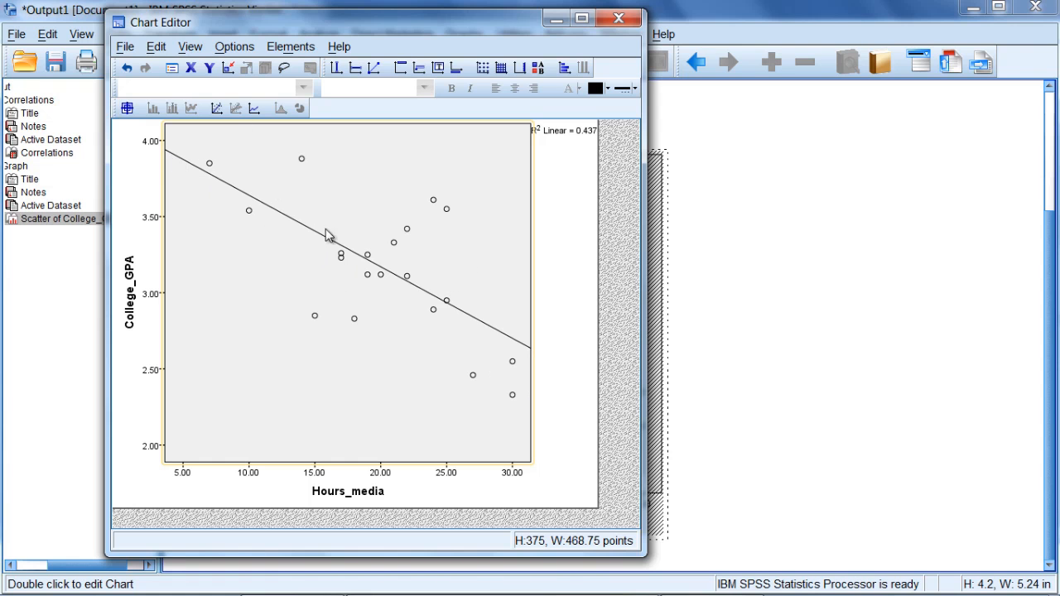
mouse_move(189, 171)
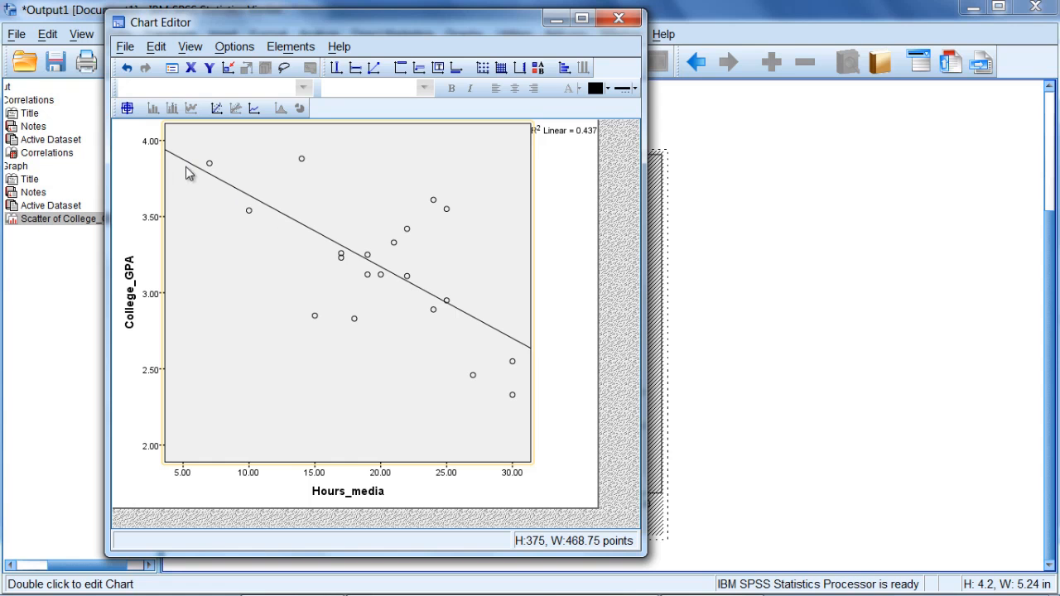
mouse_move(537, 338)
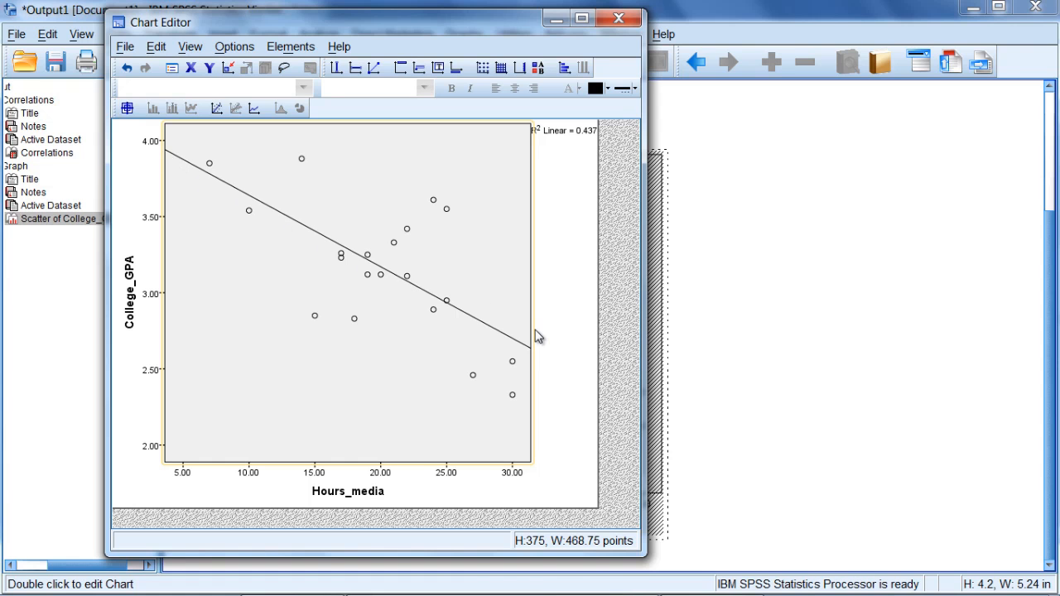
mouse_move(470, 334)
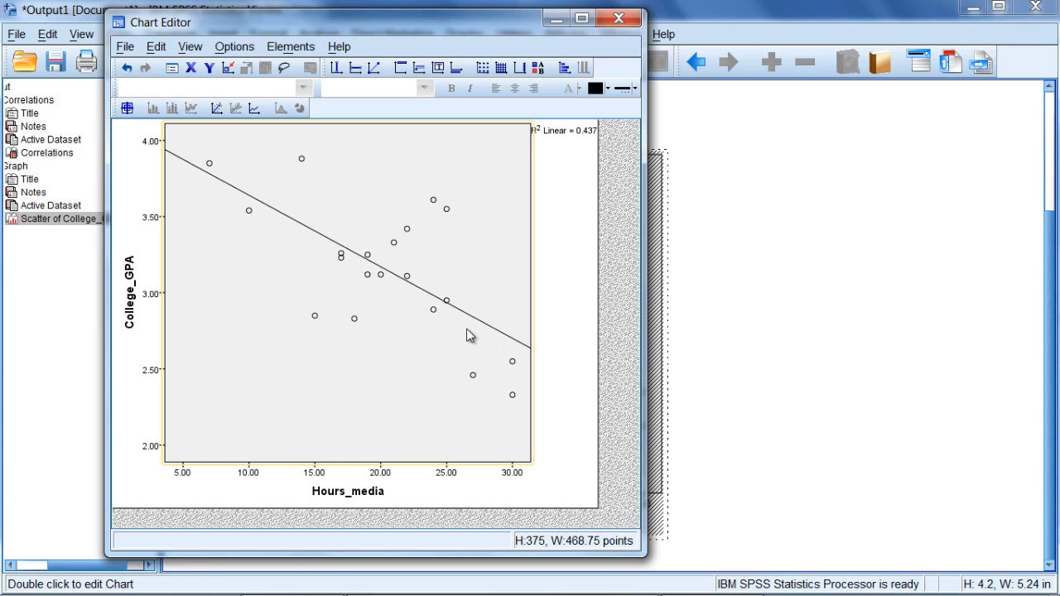
mouse_move(351, 268)
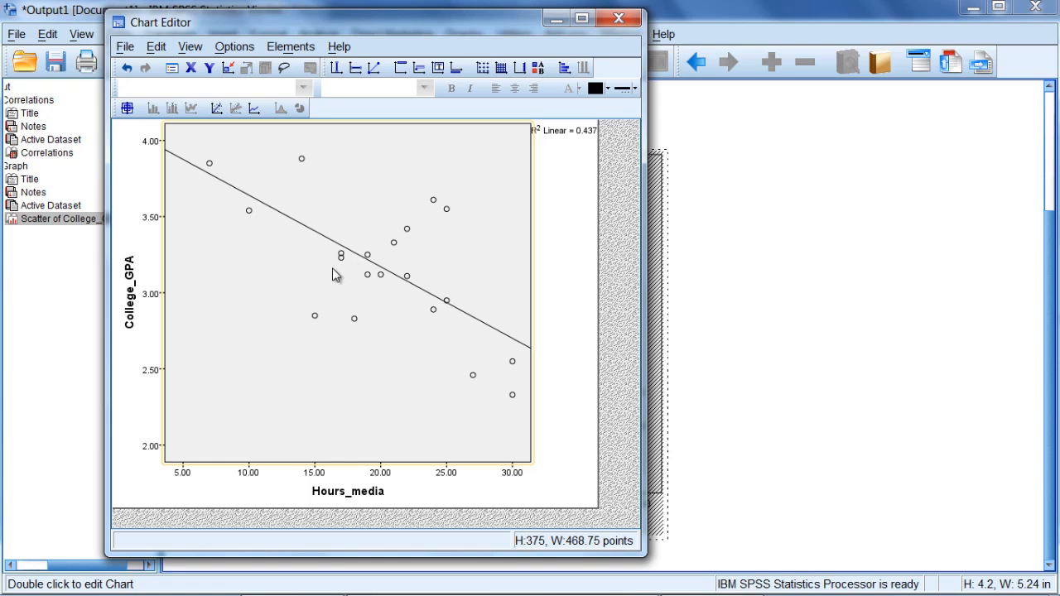
mouse_move(447, 289)
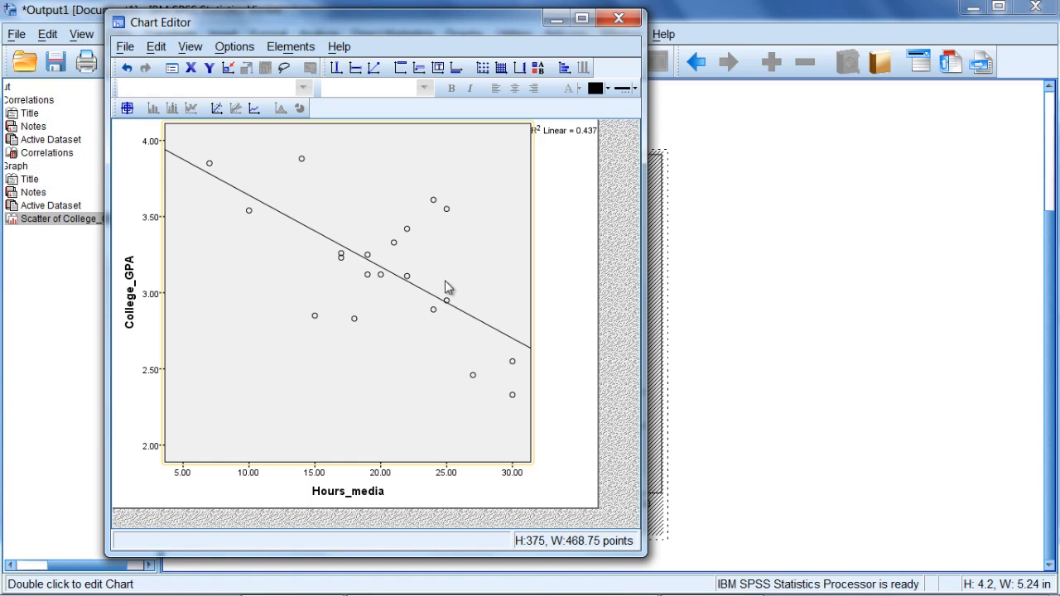
mouse_move(588, 368)
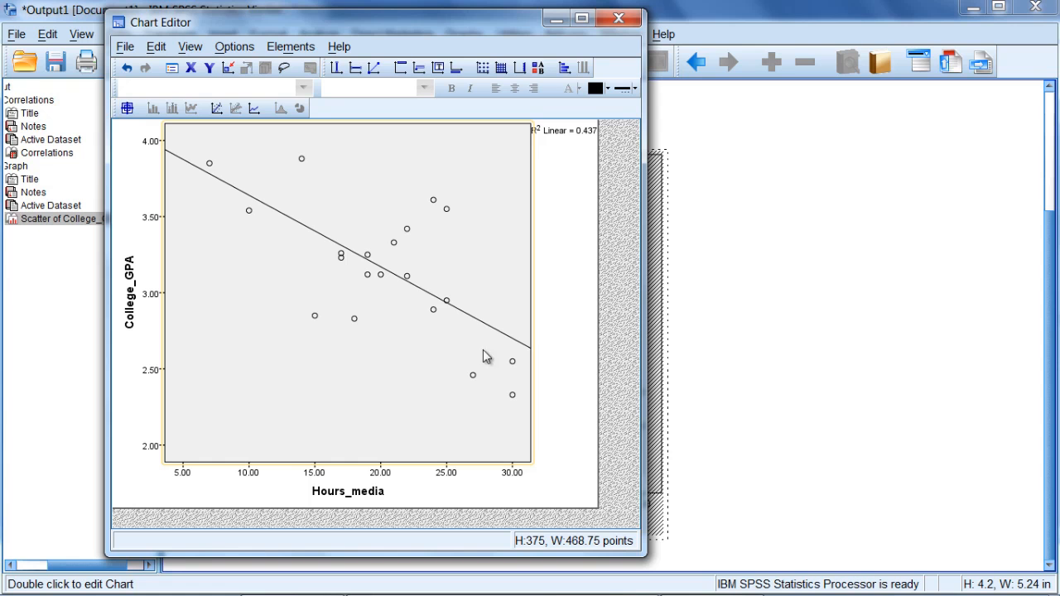
mouse_move(224, 301)
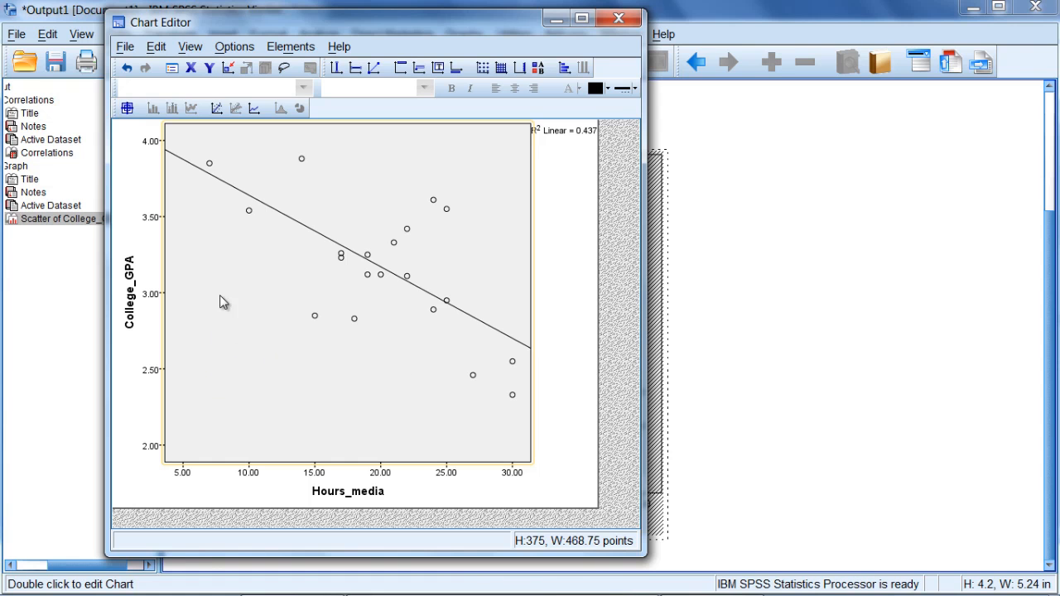
mouse_move(414, 262)
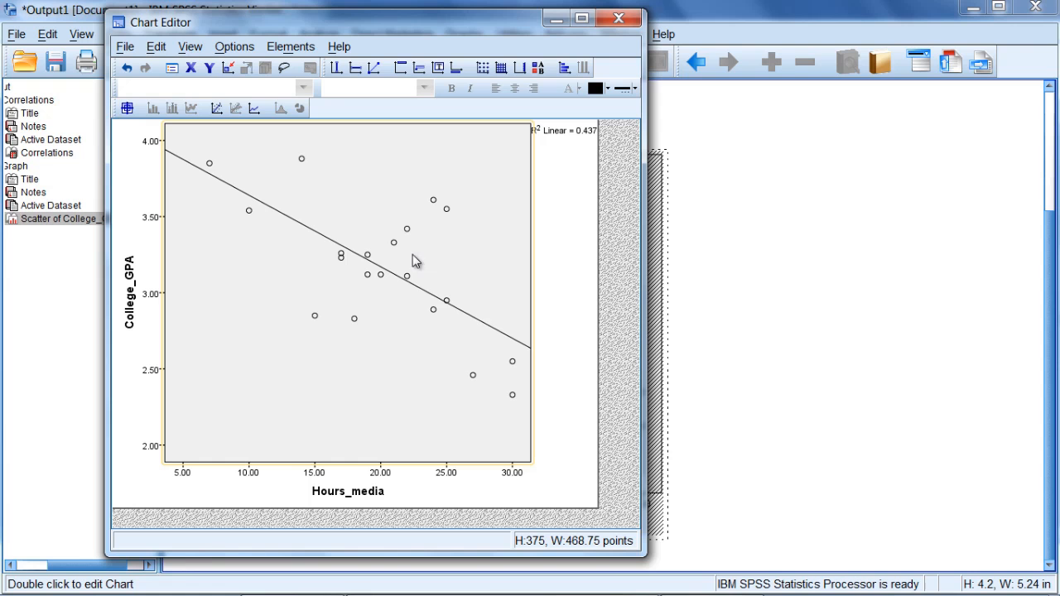
mouse_move(368, 192)
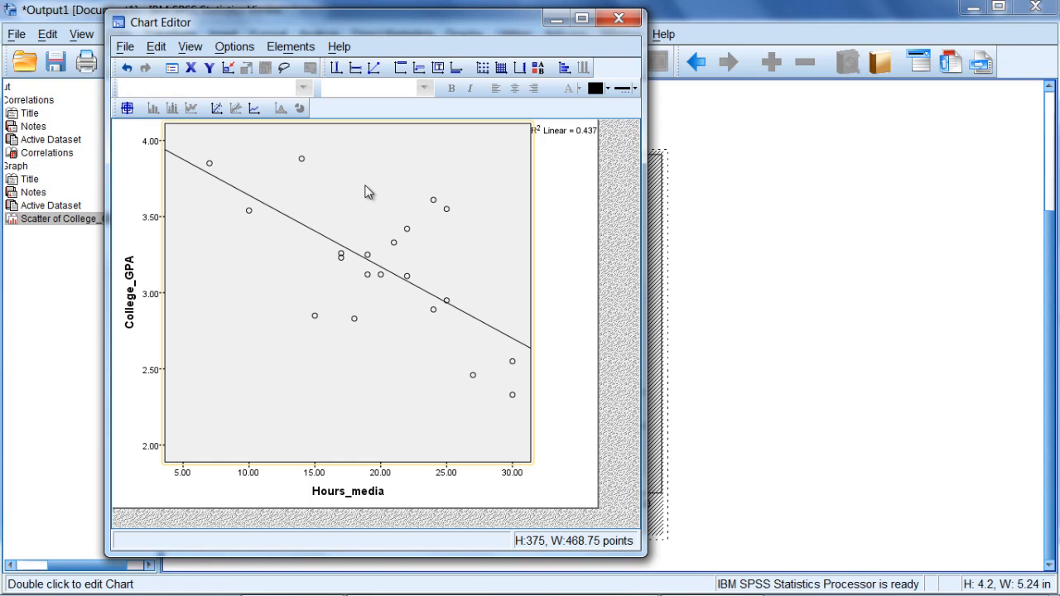
mouse_move(282, 228)
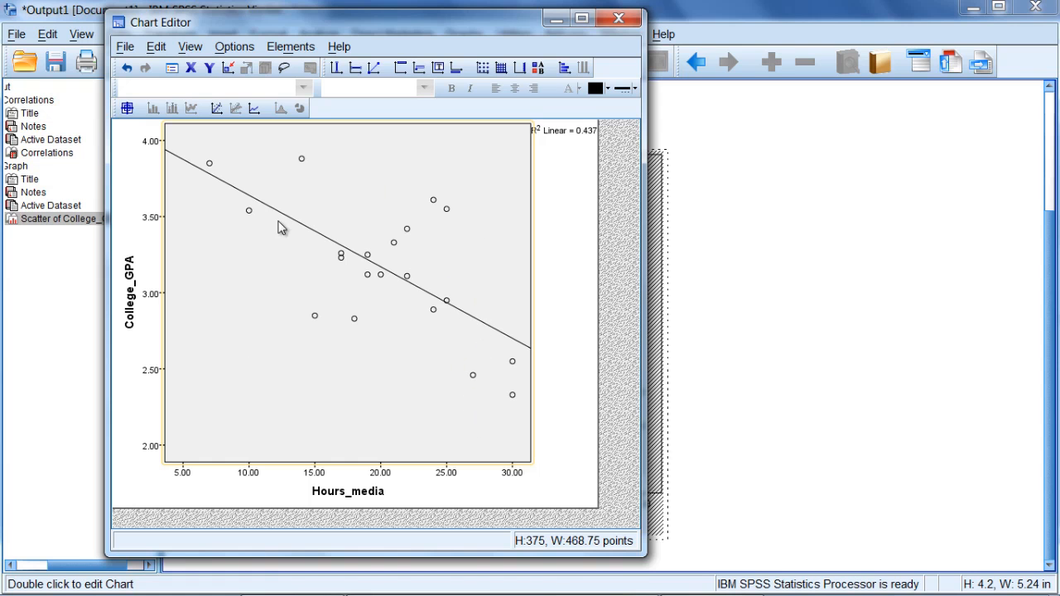
mouse_move(272, 295)
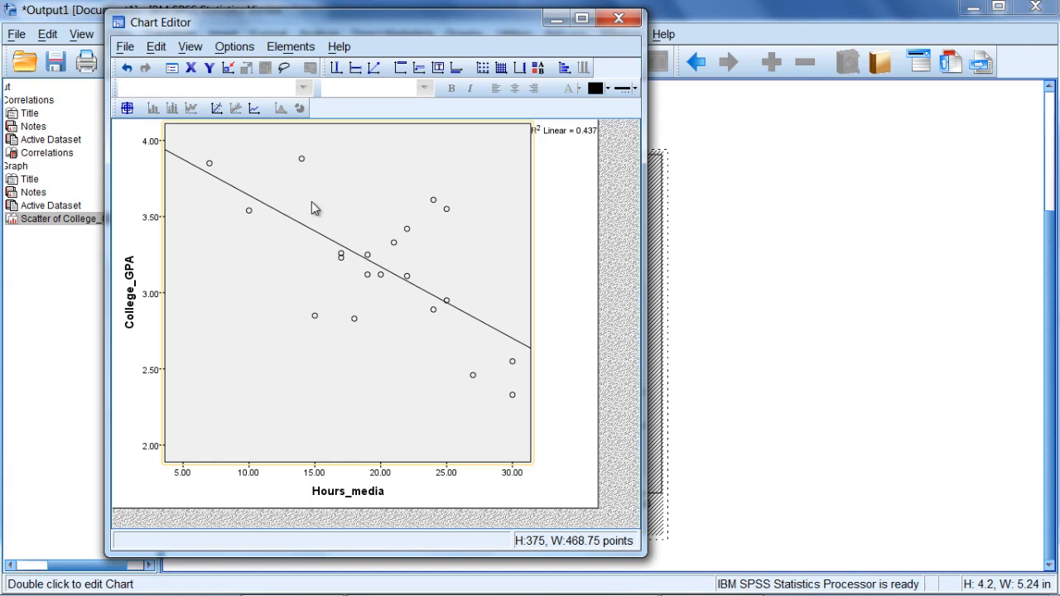
mouse_move(431, 347)
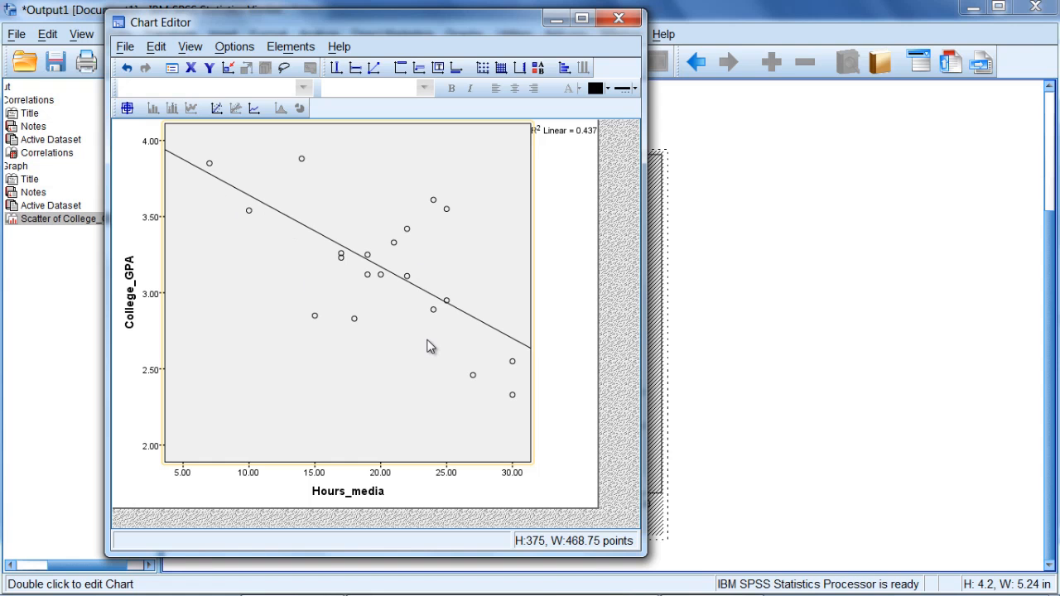
mouse_move(374, 277)
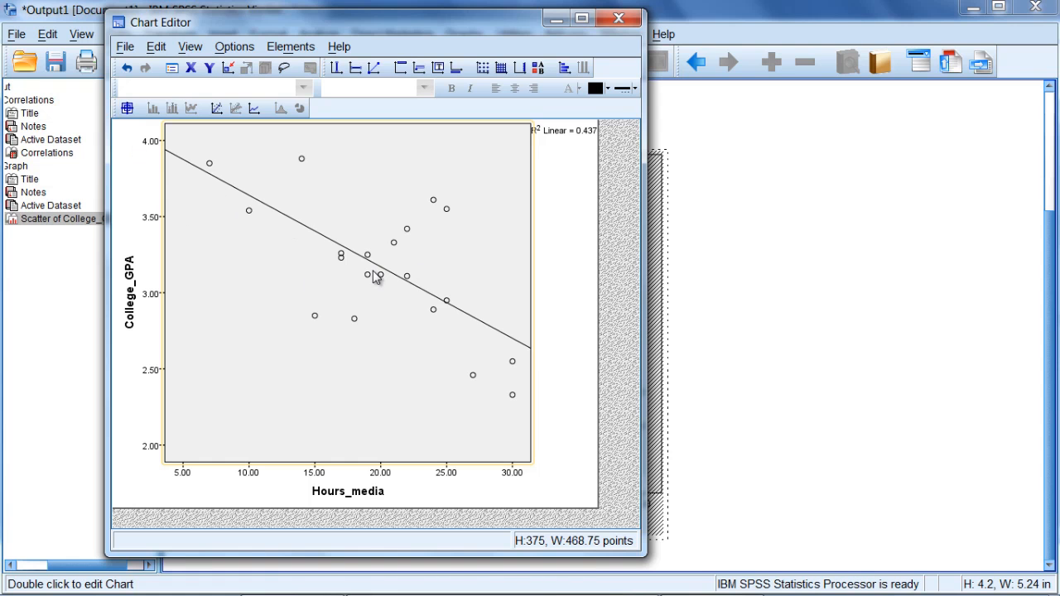
mouse_move(528, 343)
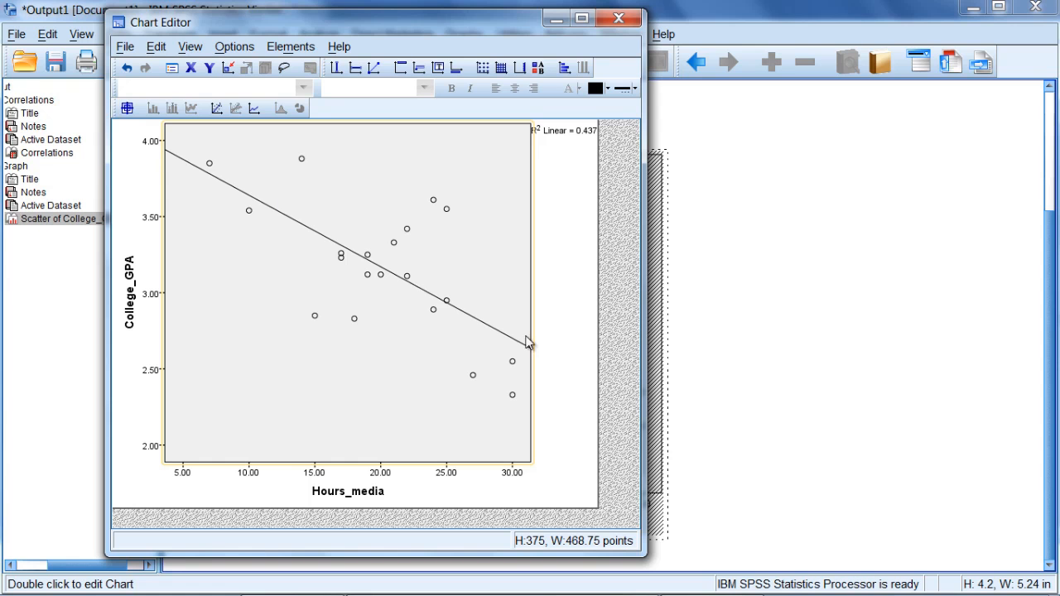
mouse_move(288, 217)
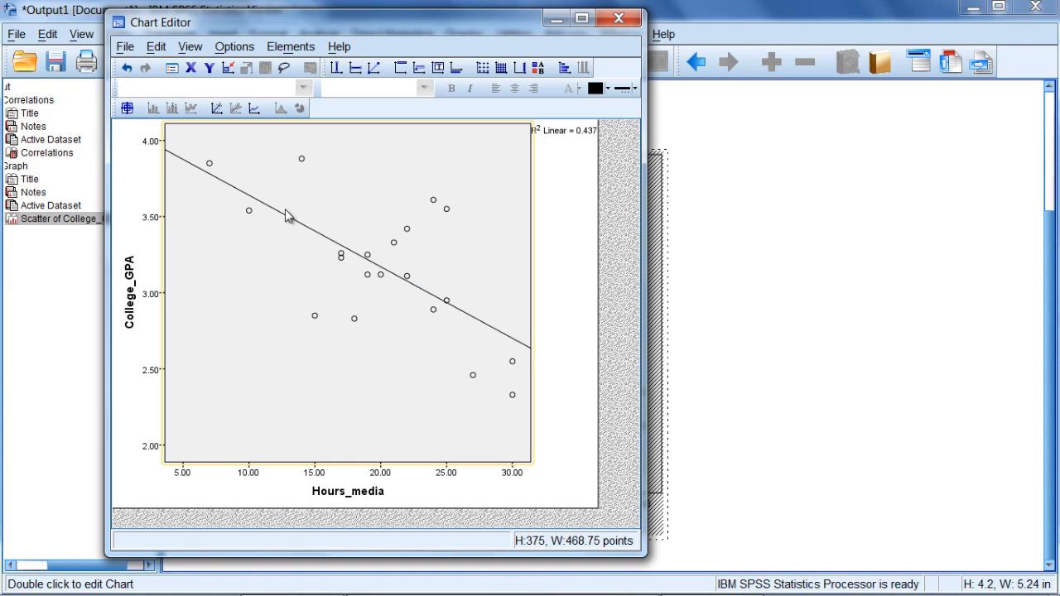
mouse_move(219, 398)
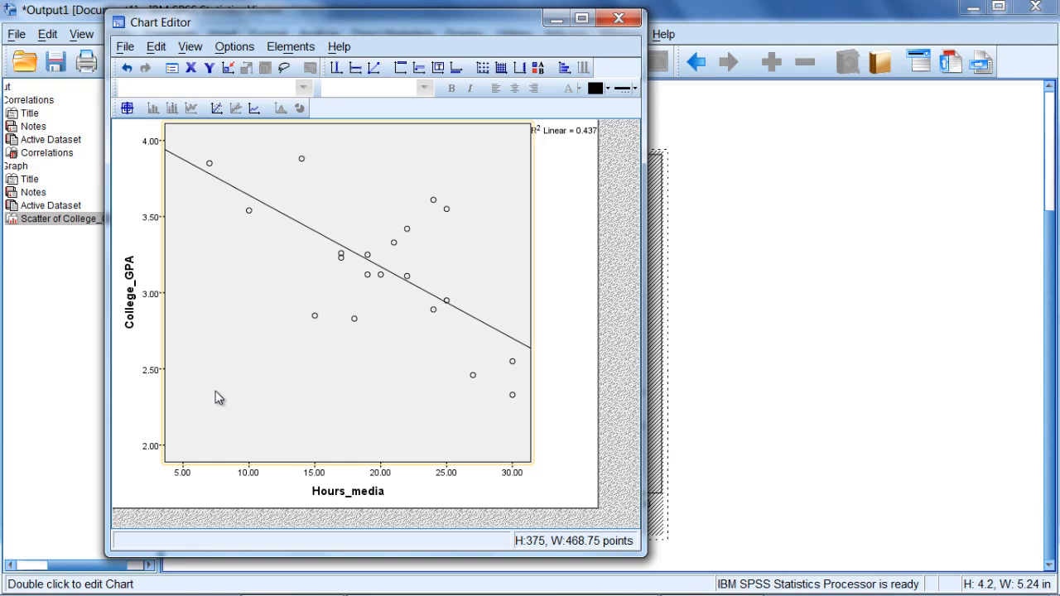
Step: Close the Chart Editor so the output viewer shows the scatterplot with its fit line
click(616, 16)
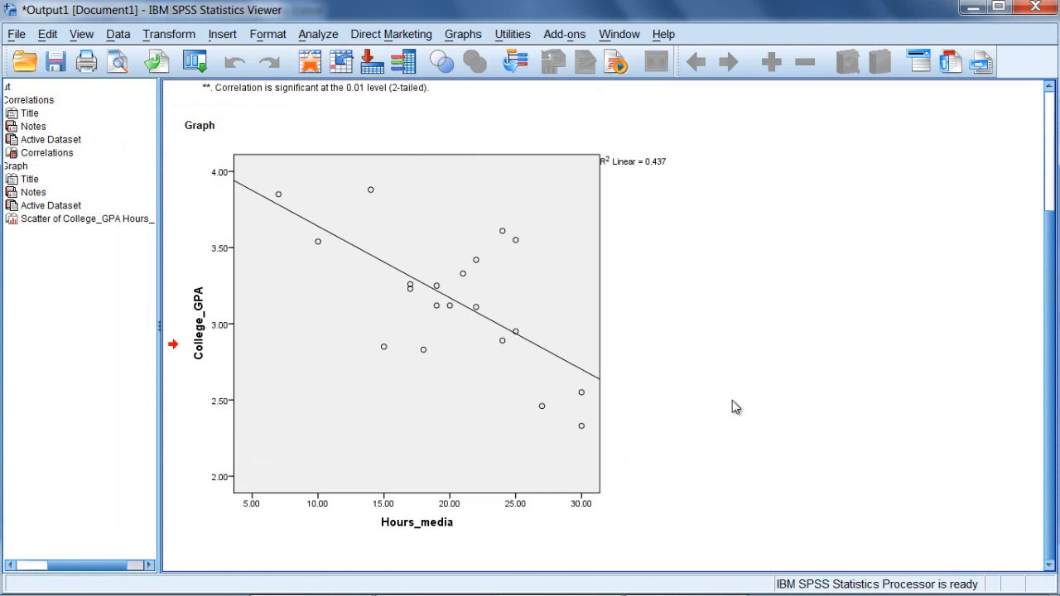